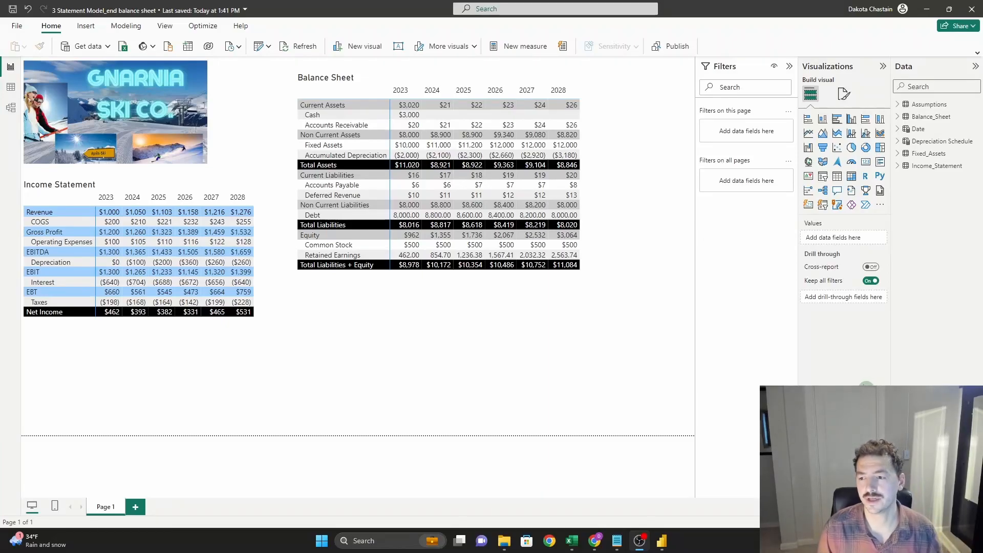
pyautogui.moveTo(510, 386)
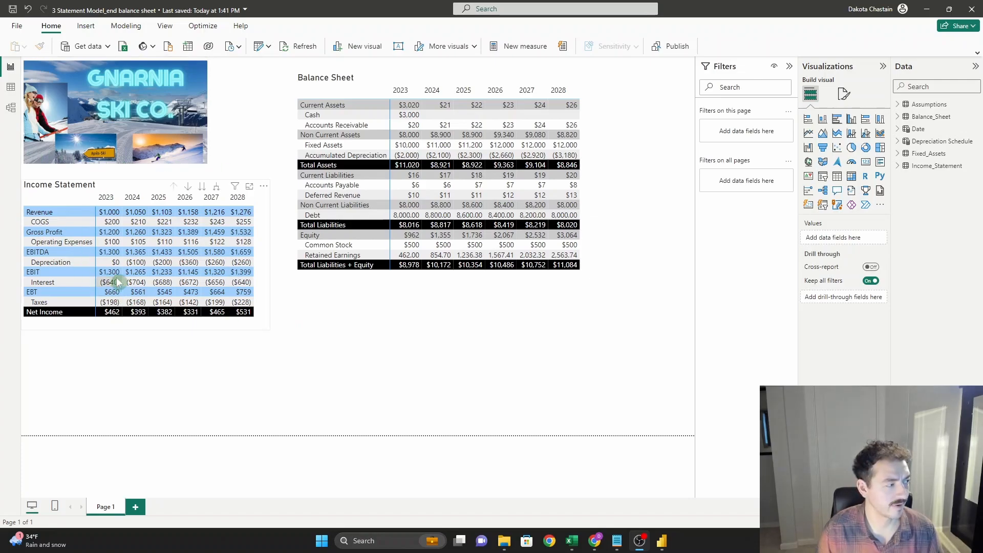
# Review the Income_Statement and Balance_Sheet tables and measures in the Data pane.
pyautogui.click(351, 93)
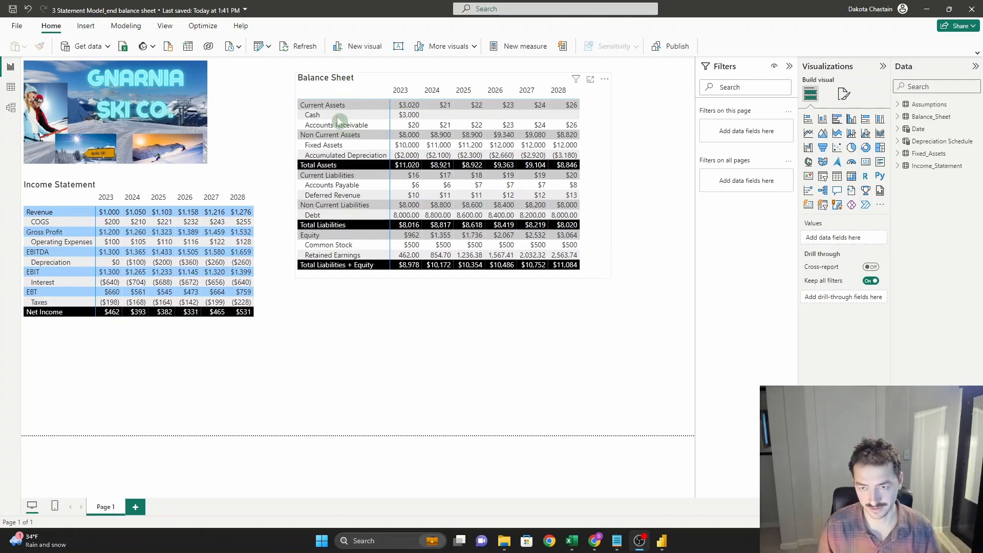
pyautogui.moveTo(431, 116)
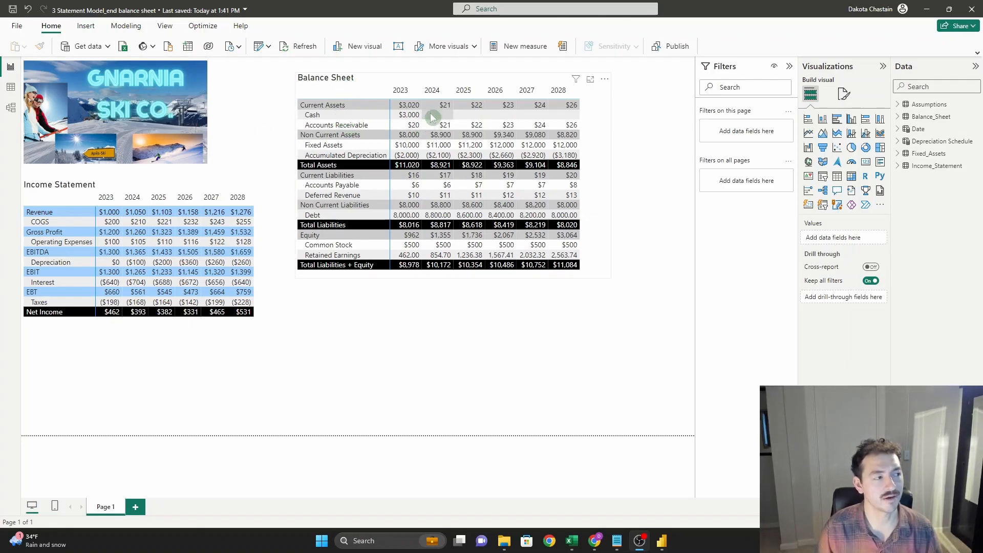
pyautogui.moveTo(519, 125)
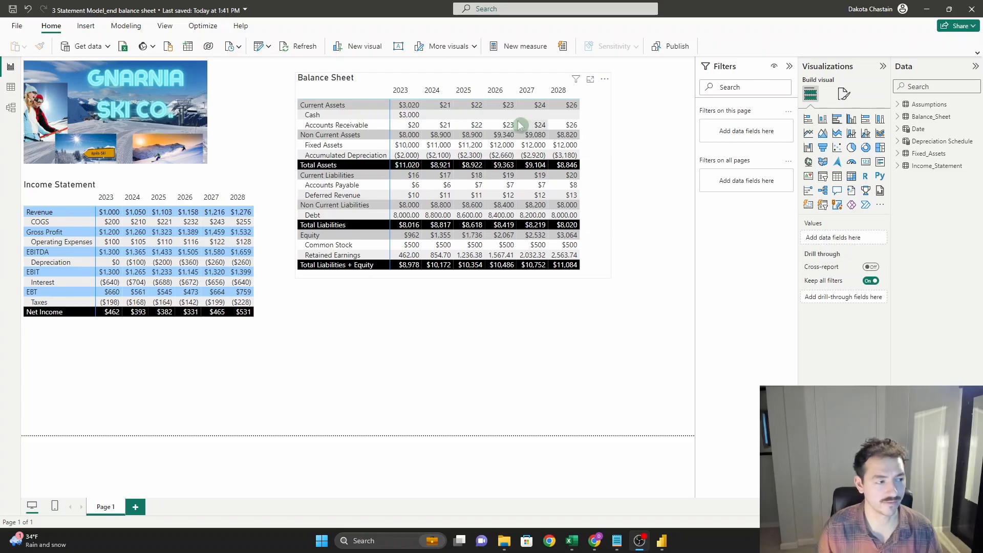
pyautogui.moveTo(542, 127)
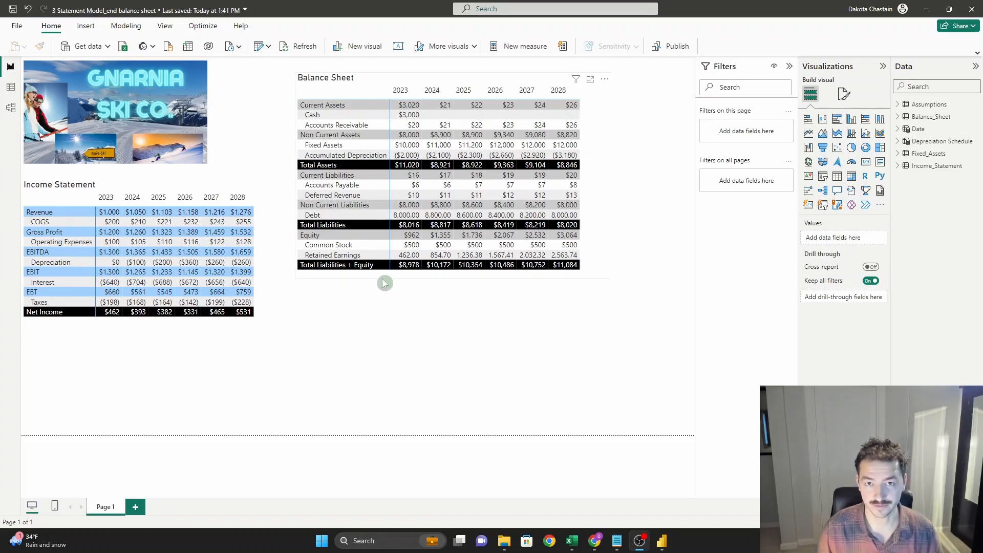
pyautogui.moveTo(377, 333)
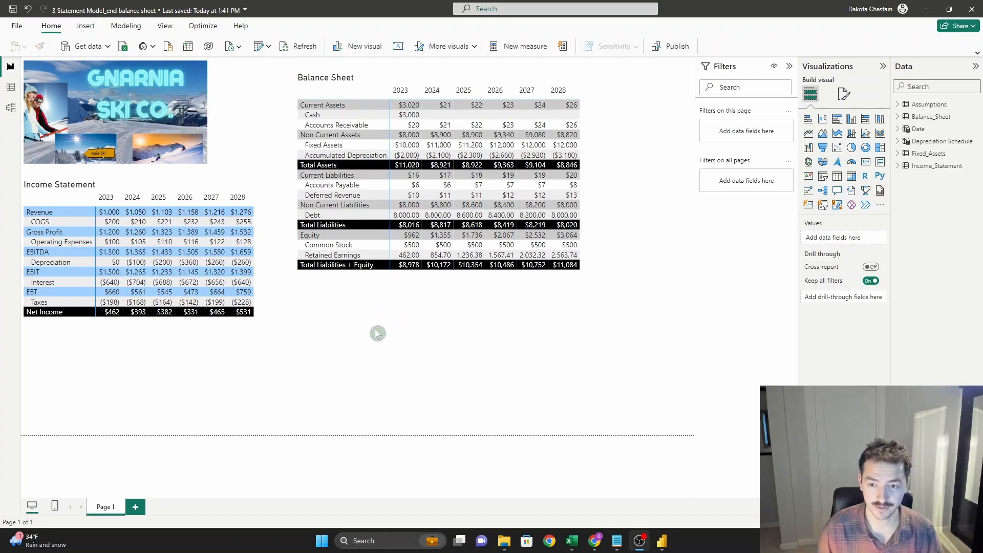
pyautogui.moveTo(236, 100)
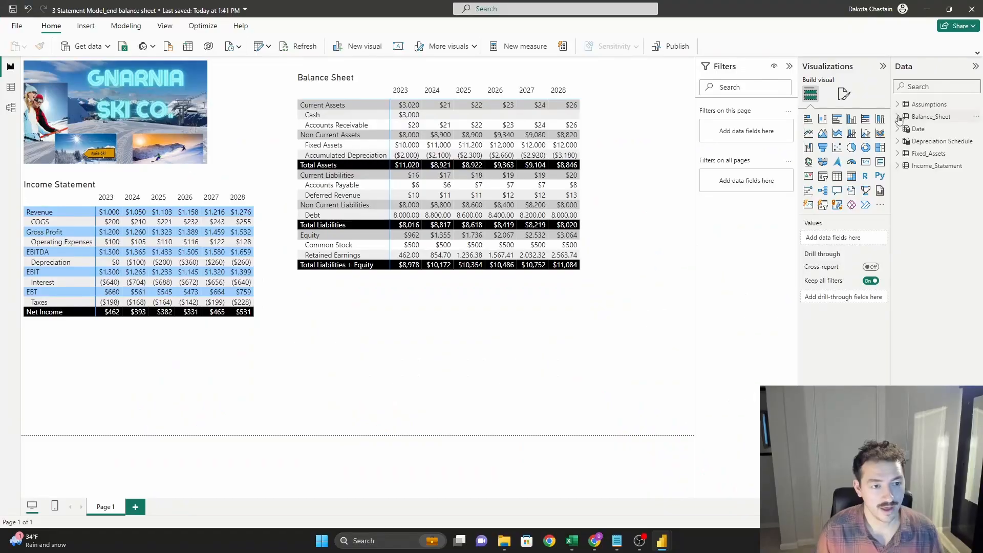
pyautogui.moveTo(911, 176)
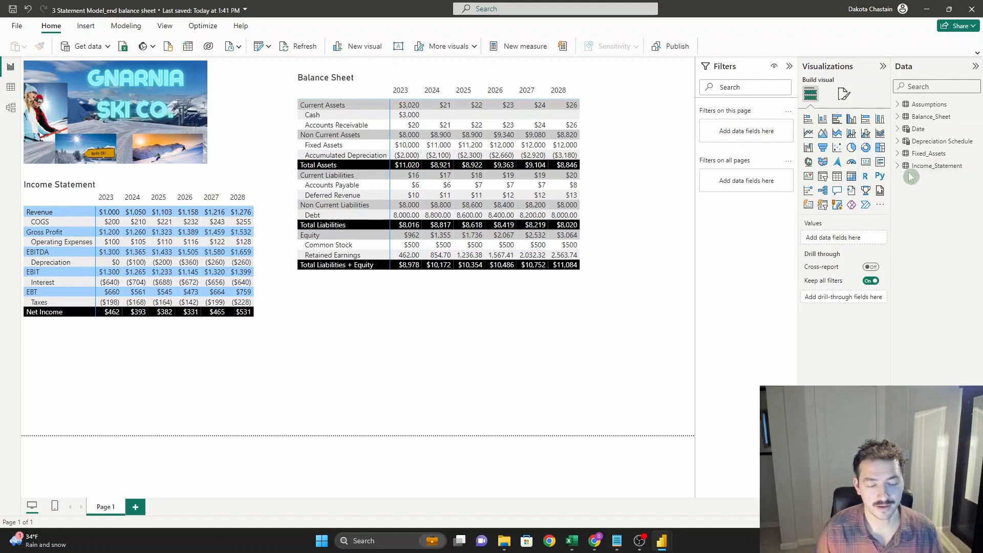
pyautogui.click(898, 165)
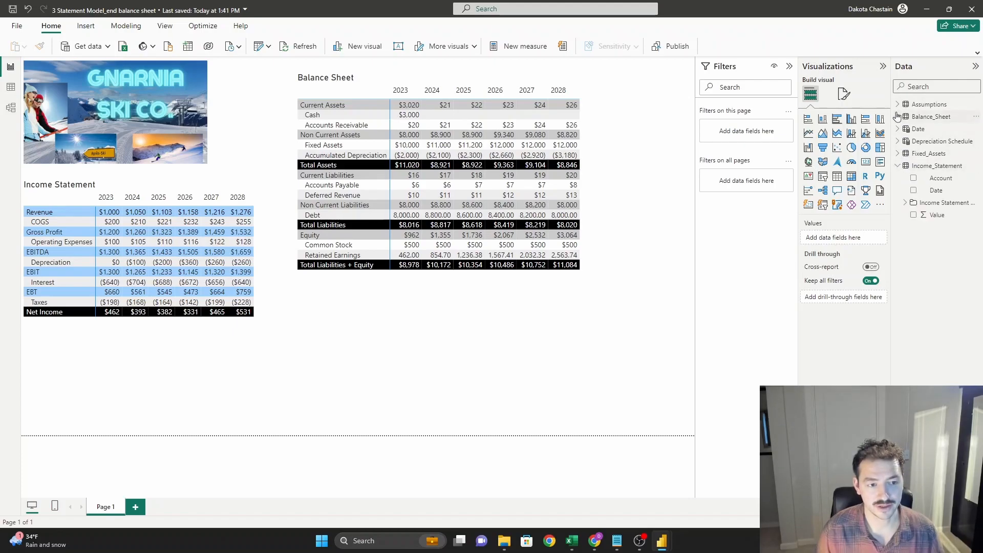
pyautogui.click(898, 115)
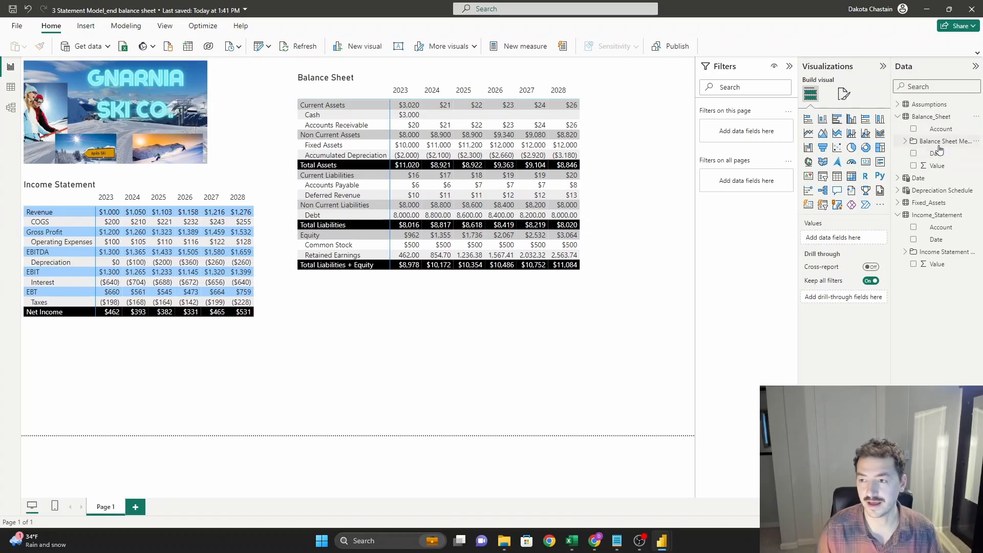
pyautogui.click(898, 142)
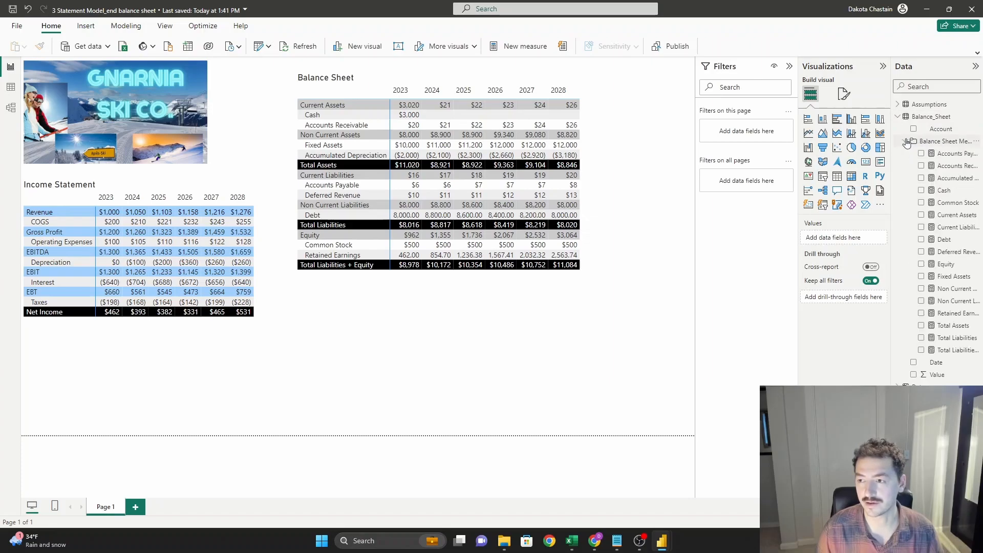
pyautogui.click(901, 116)
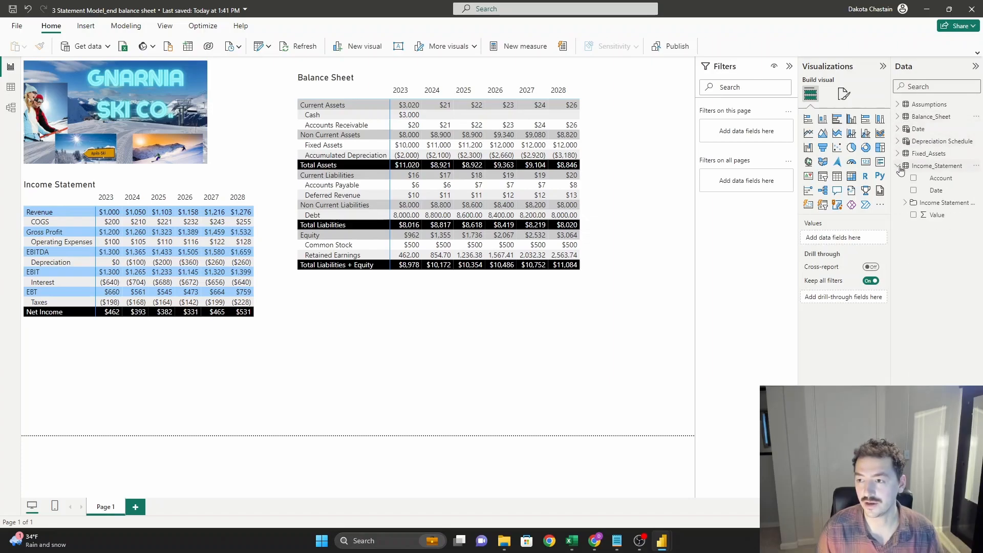
pyautogui.click(900, 169)
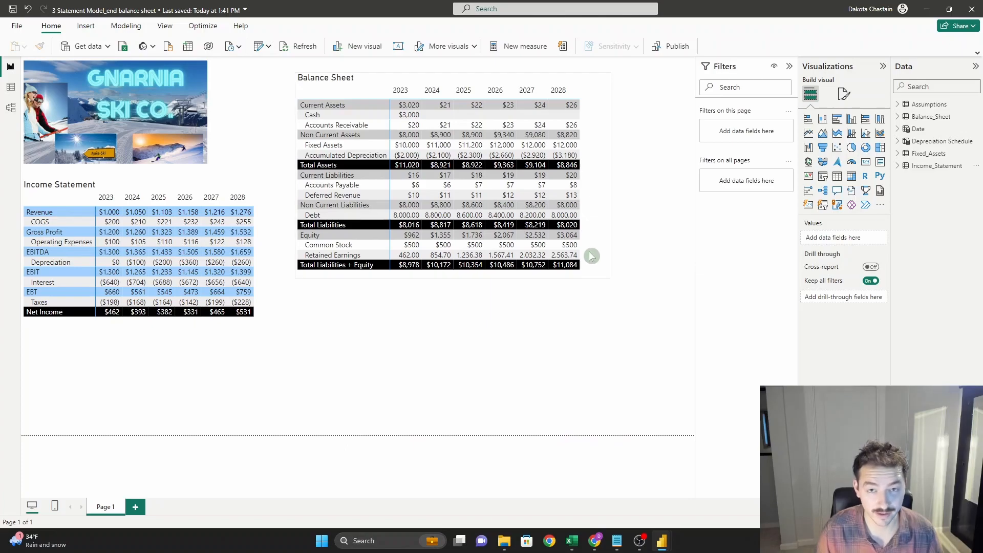
pyautogui.moveTo(934, 122)
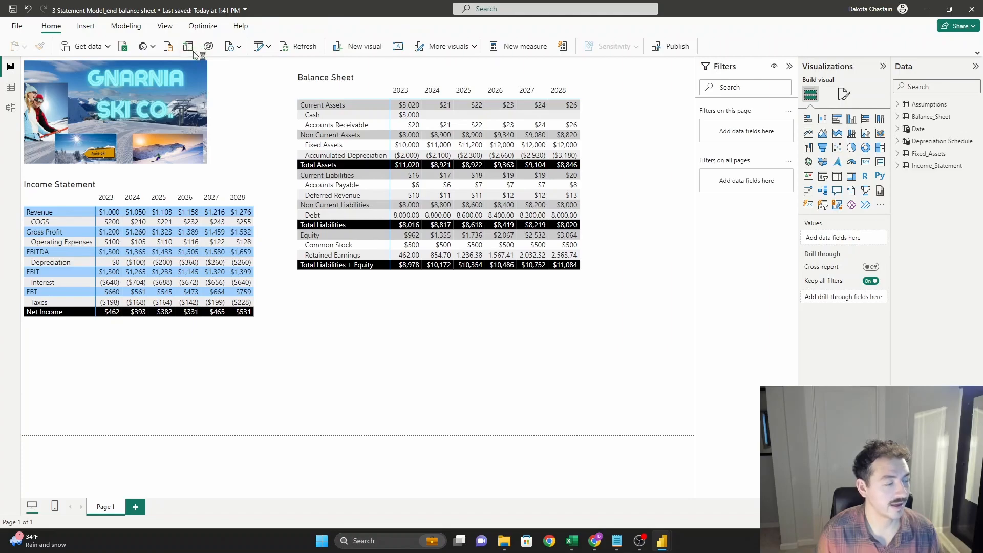
# Create an empty table named Cash Flow Statement via Enter data and load it.
pyautogui.click(187, 47)
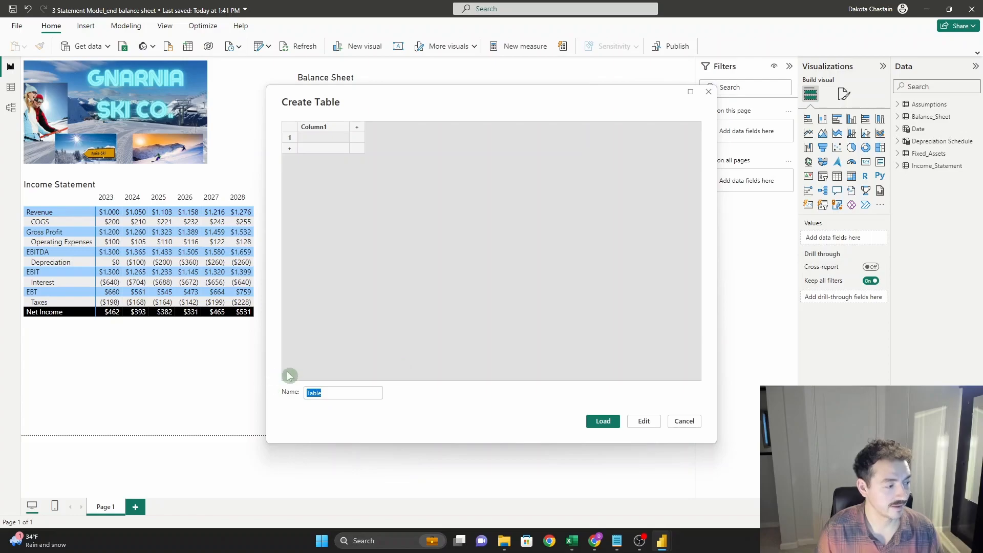
pyautogui.moveTo(317, 348)
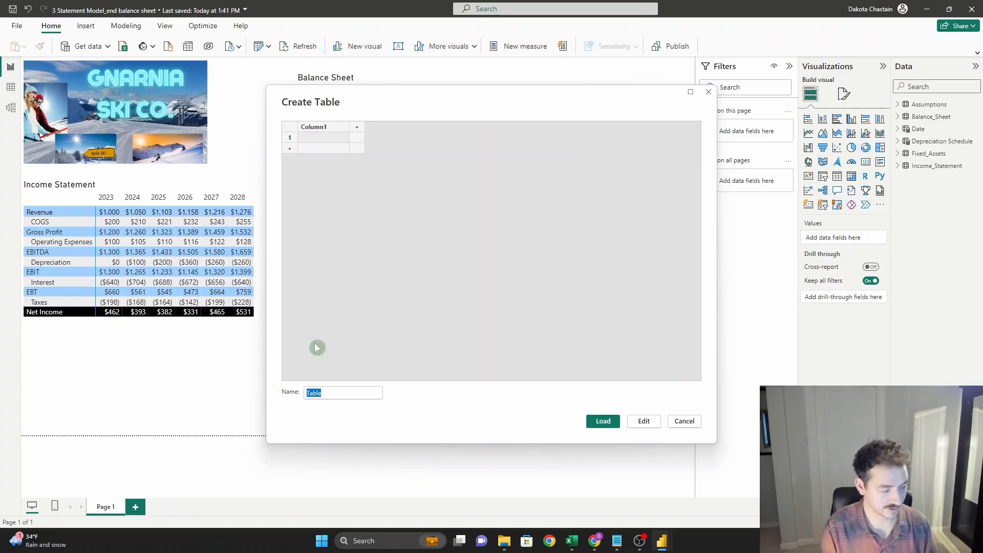
pyautogui.write('Cash Flow S')
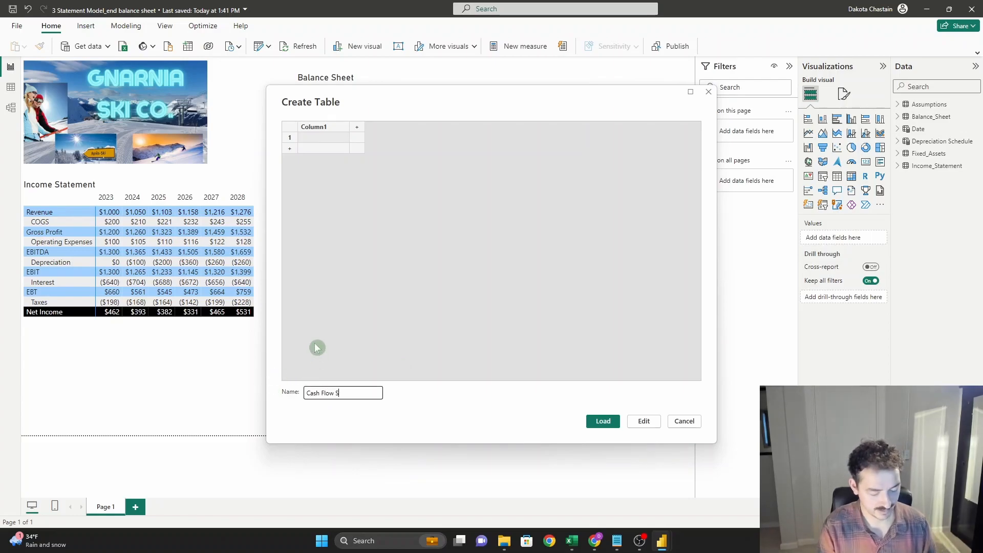
pyautogui.write('tatement')
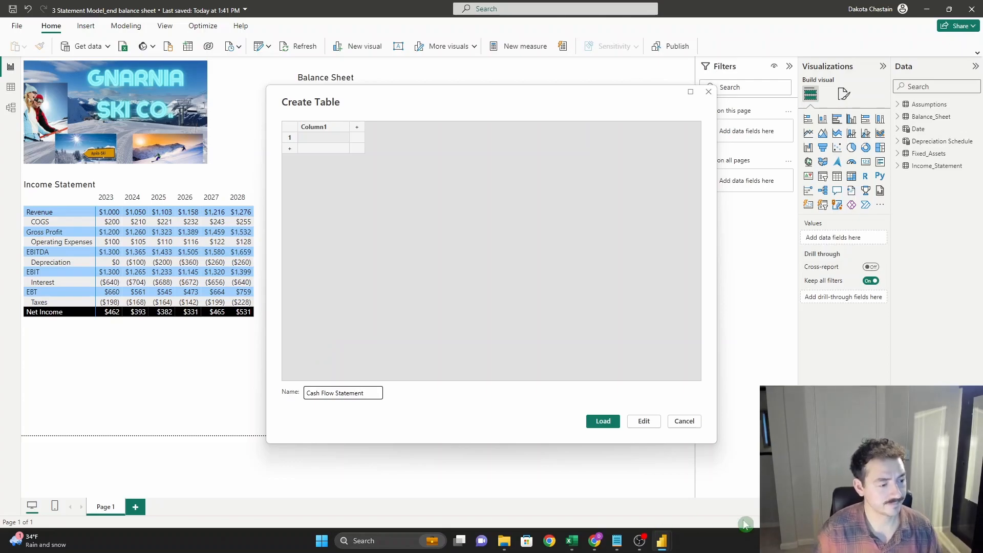
pyautogui.click(602, 421)
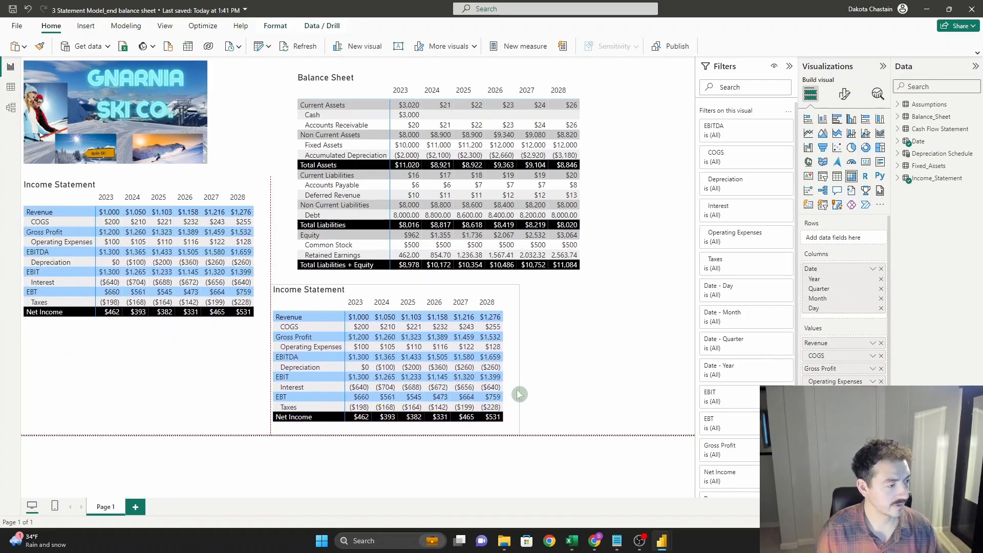
# Title the copied matrix Cash Flow Statement and strip its Values down to Net Income only.
pyautogui.click(844, 94)
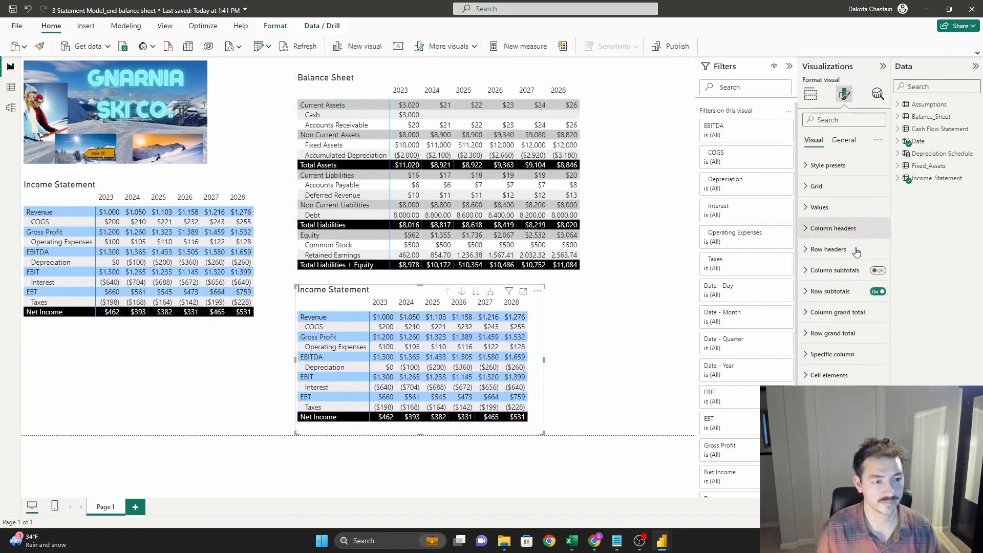
pyautogui.click(809, 94)
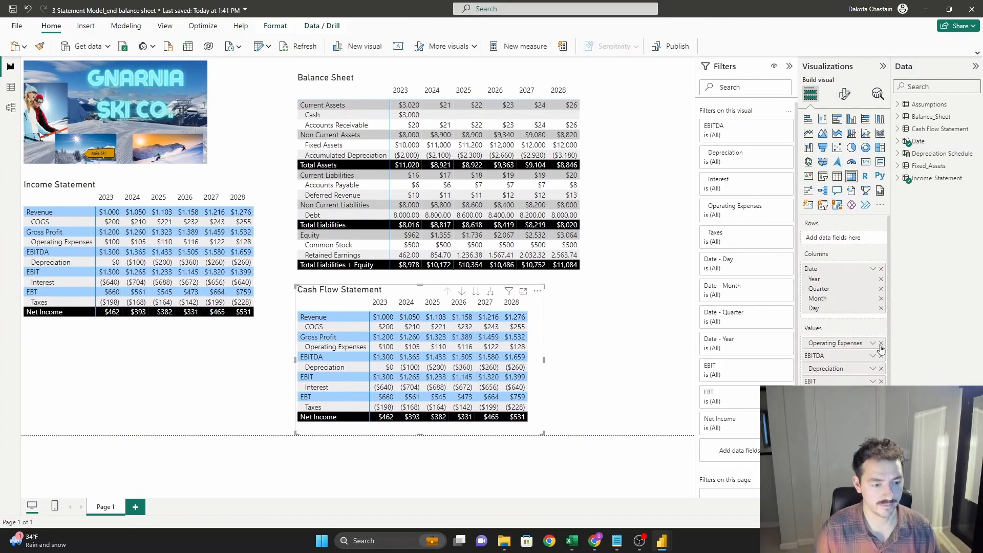
pyautogui.click(880, 342)
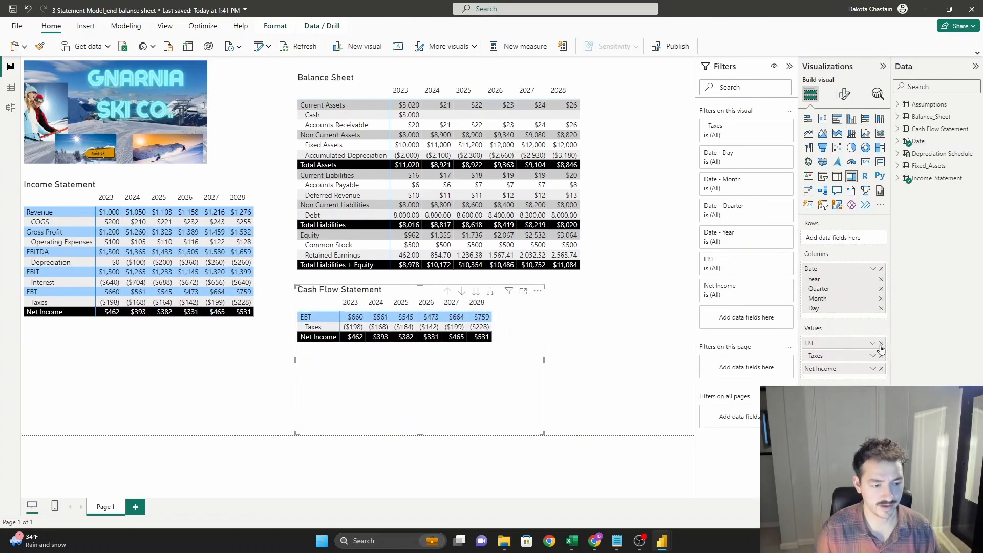
pyautogui.click(881, 343)
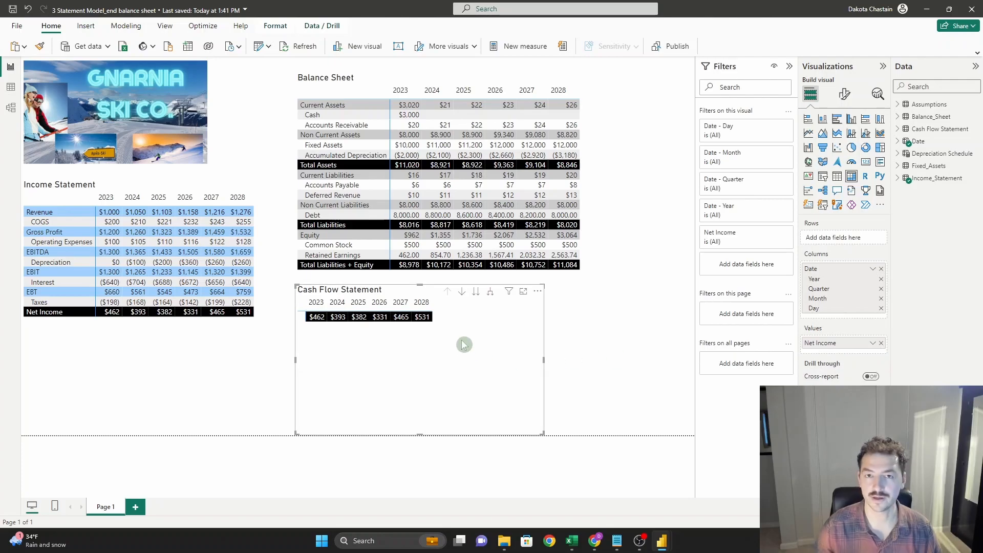
pyautogui.moveTo(418, 356)
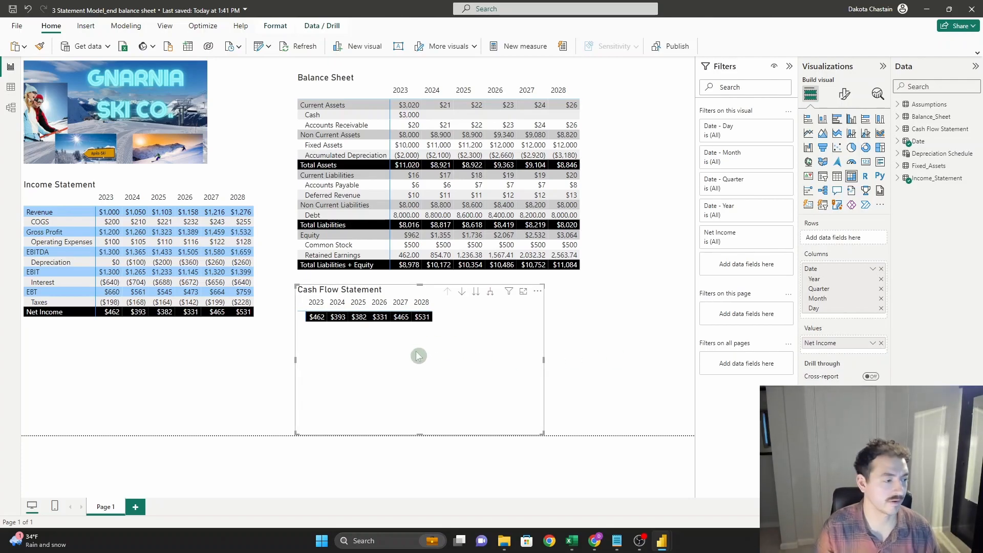
pyautogui.moveTo(935, 107)
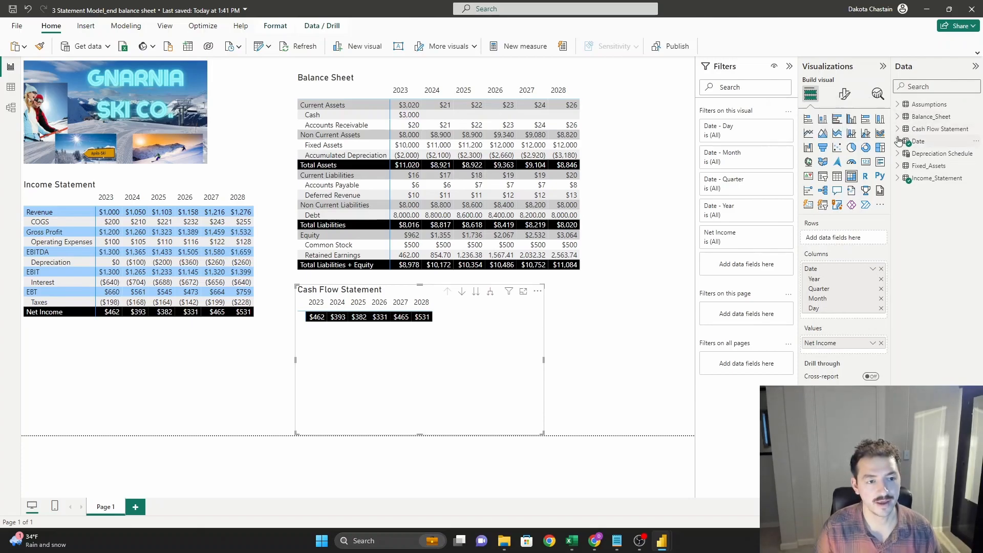
# Add measure Depreciation_CashFlowStatement = -[Depreciation] to the Cash Flow Statement table.
pyautogui.rightClick(919, 141)
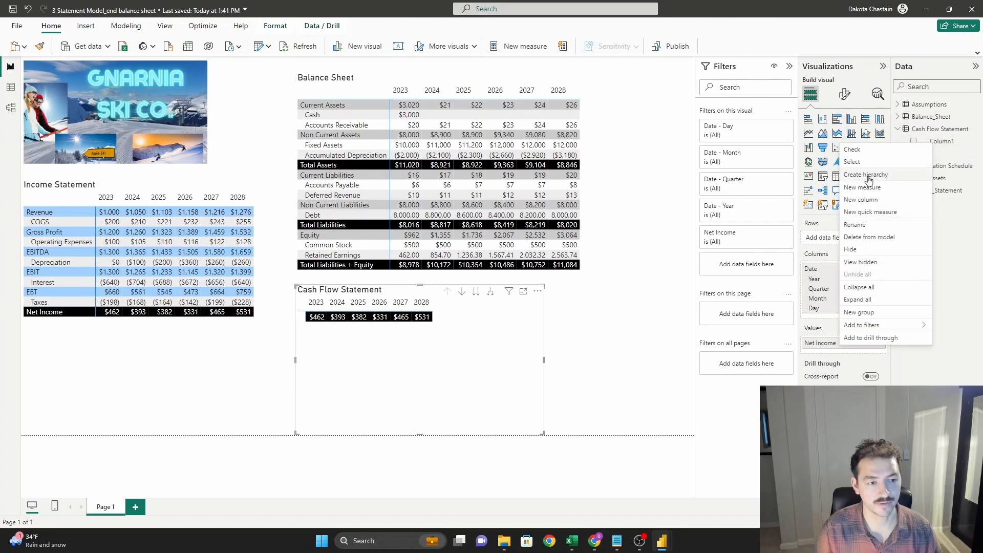
pyautogui.click(862, 186)
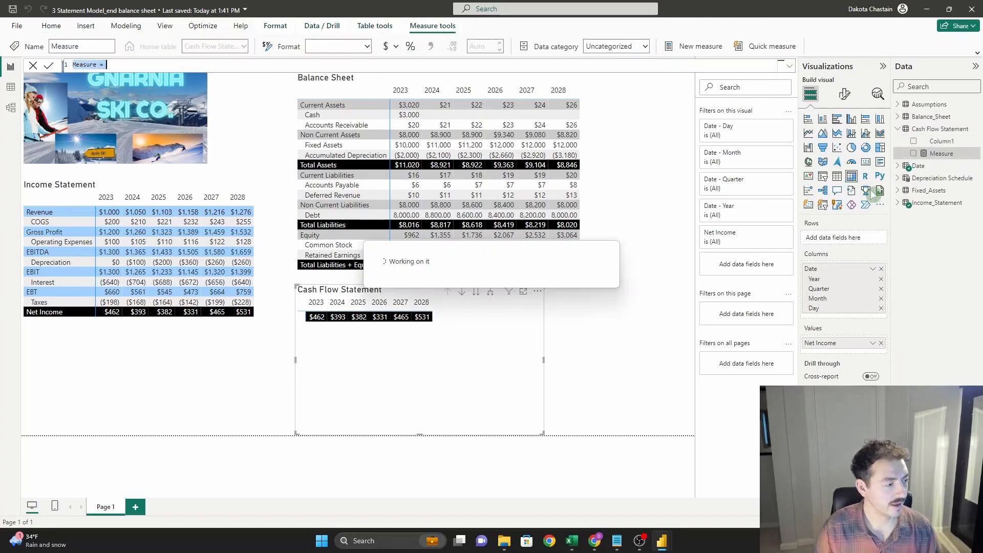
pyautogui.write('Depreciation_CashFlowStatement')
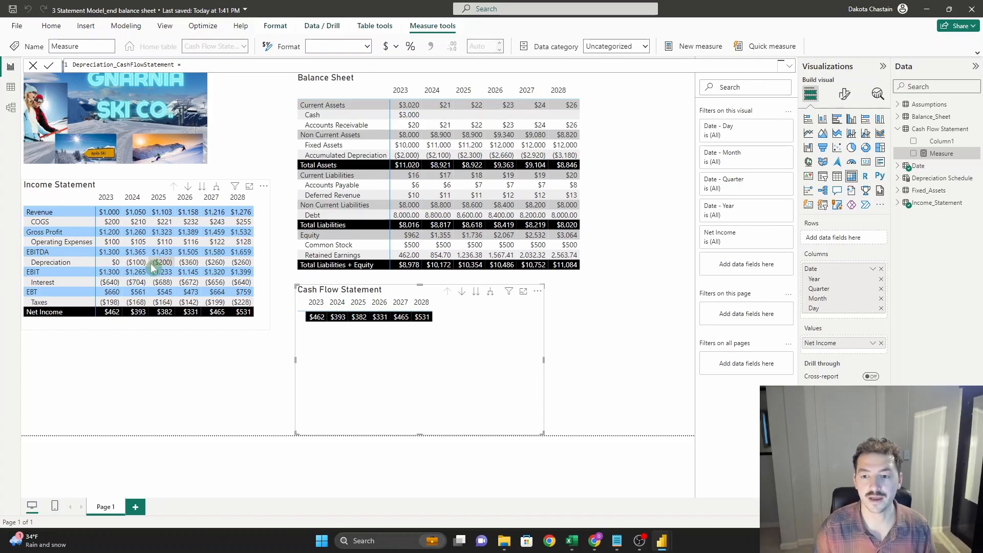
pyautogui.moveTo(40, 241)
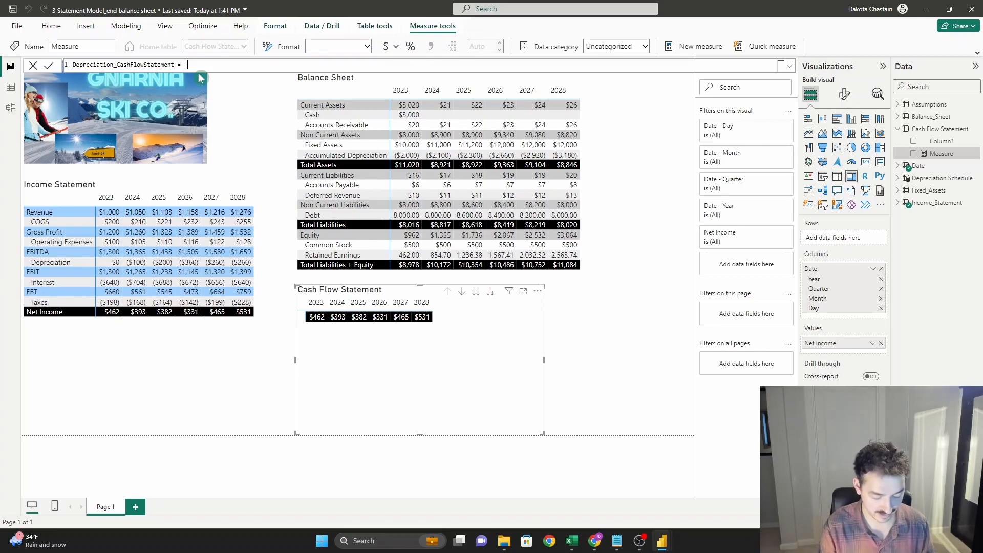
pyautogui.write('-[Depreciation]')
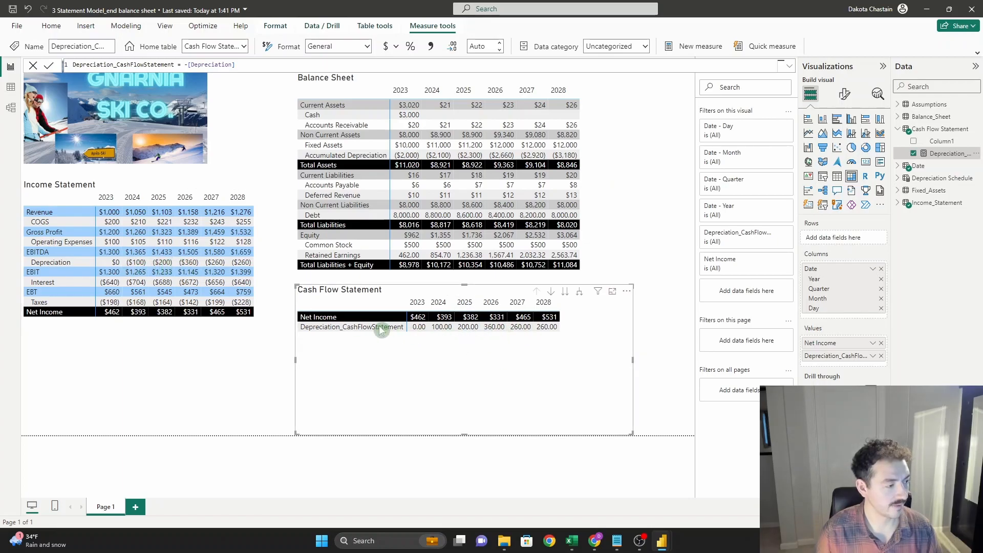
pyautogui.moveTo(626, 291)
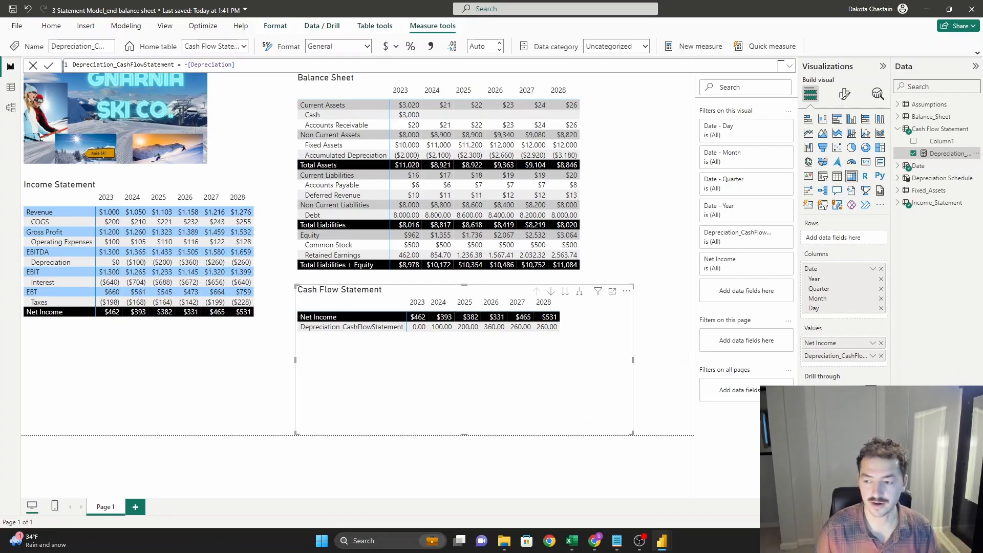
pyautogui.moveTo(934, 224)
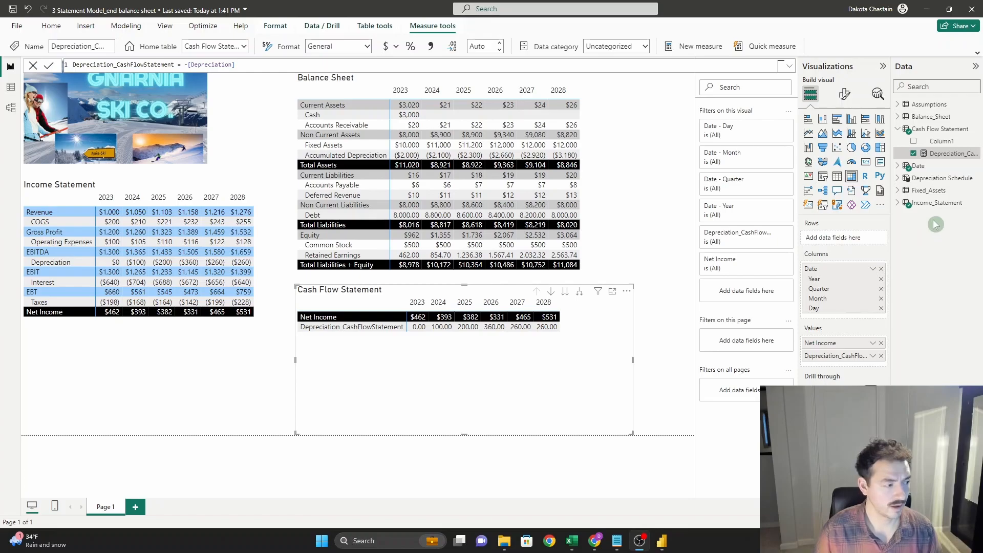
pyautogui.moveTo(939, 155)
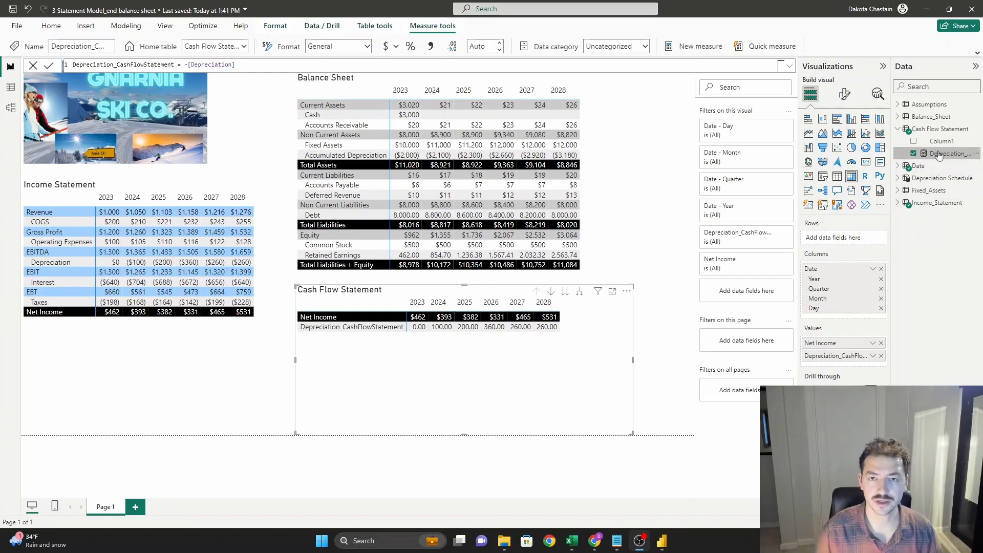
pyautogui.moveTo(951, 154)
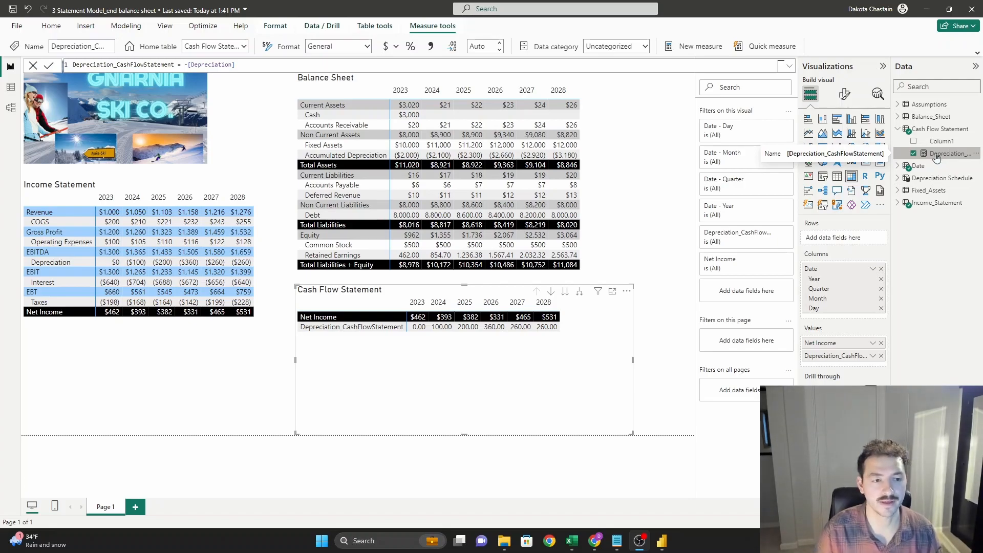
# Create the change measures and Operating Cash Flows summing depreciation, AR and AP changes.
pyautogui.rightClick(934, 153)
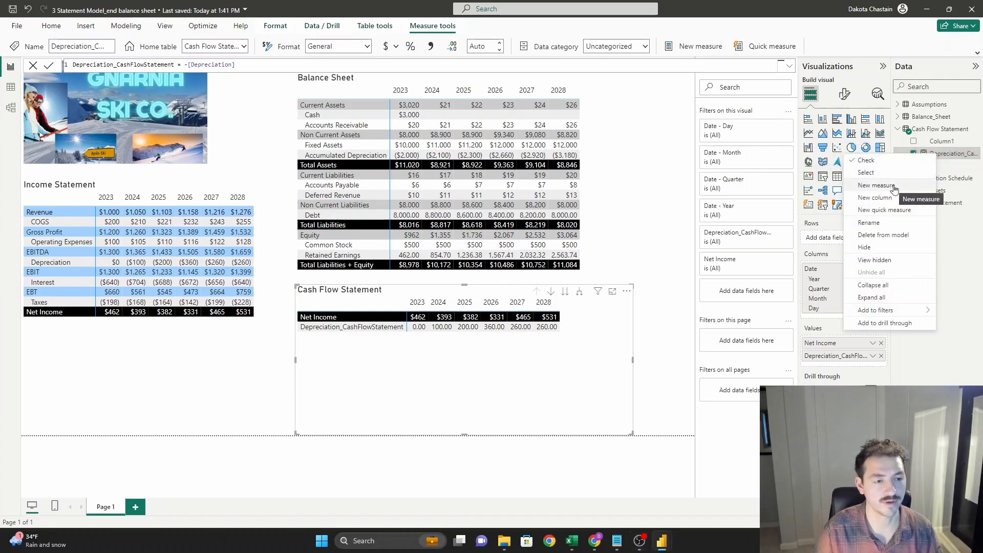
pyautogui.click(876, 185)
pyautogui.write('Change in AP = 0')
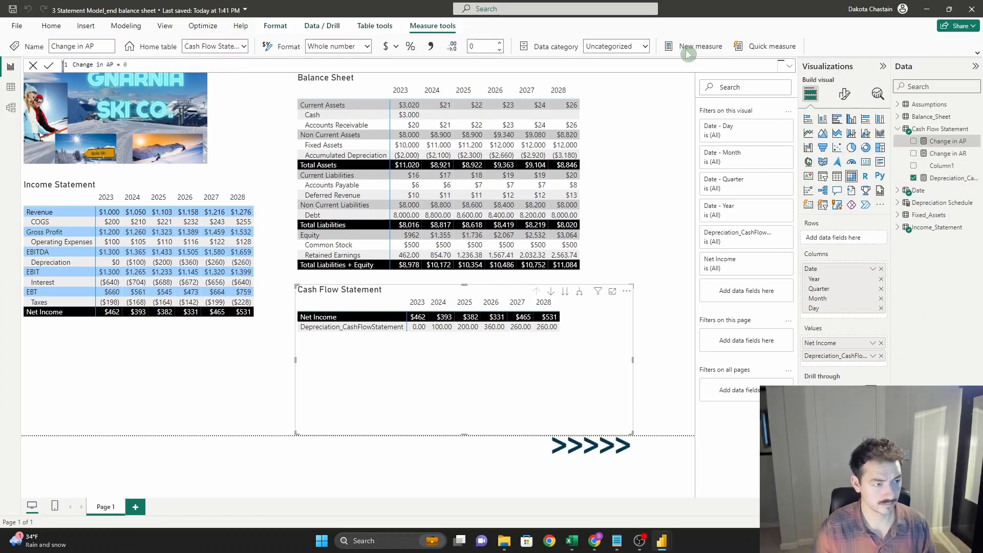
pyautogui.click(701, 46)
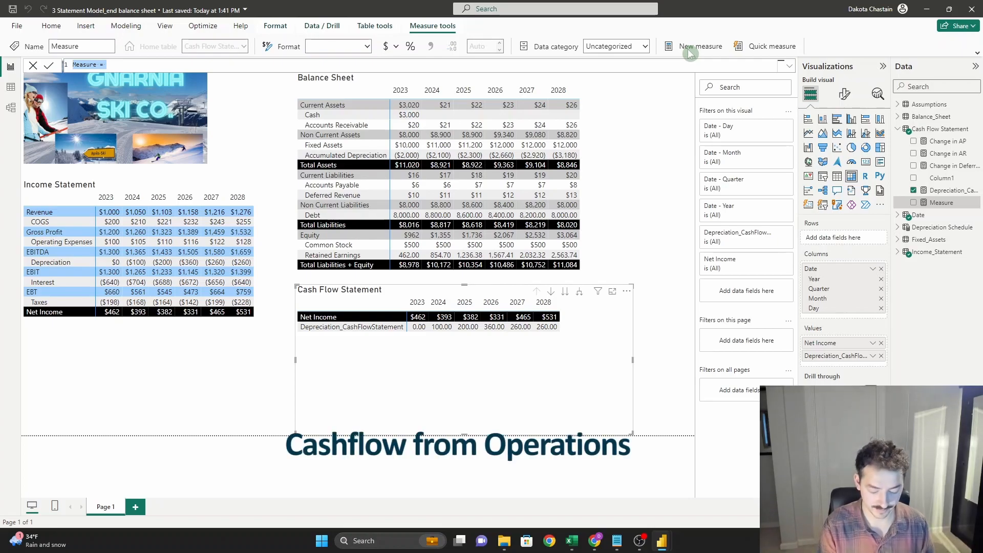
pyautogui.write('Operating Cash Flows')
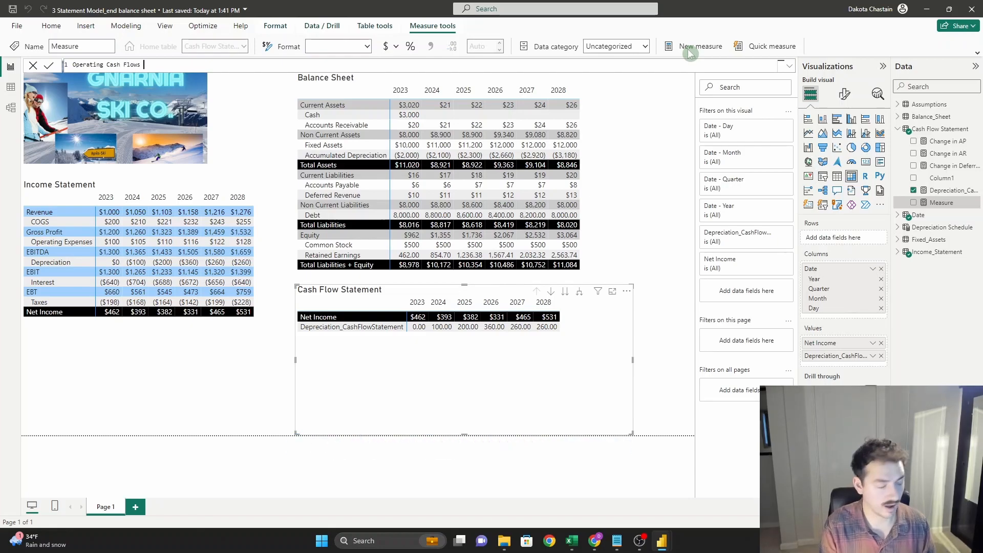
pyautogui.write('=')
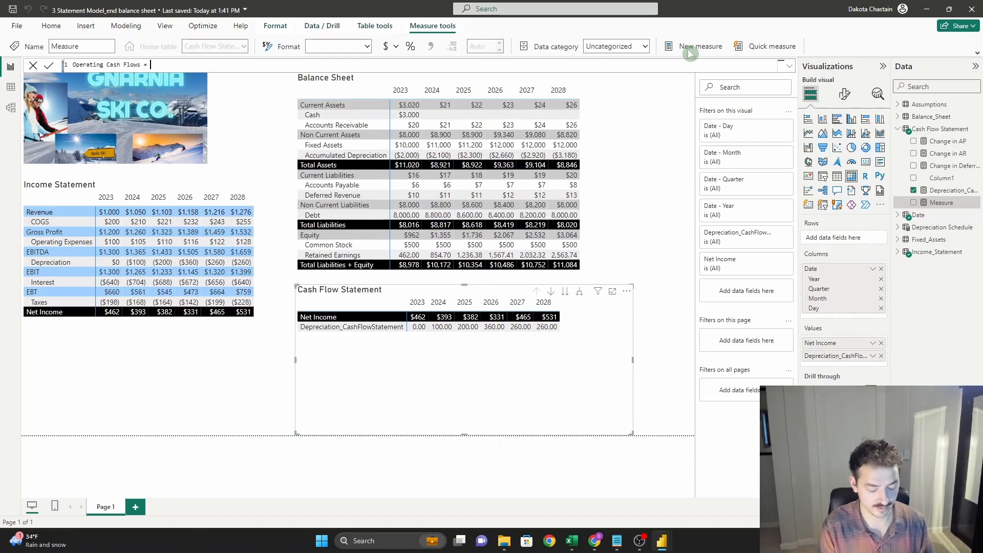
pyautogui.write('dep')
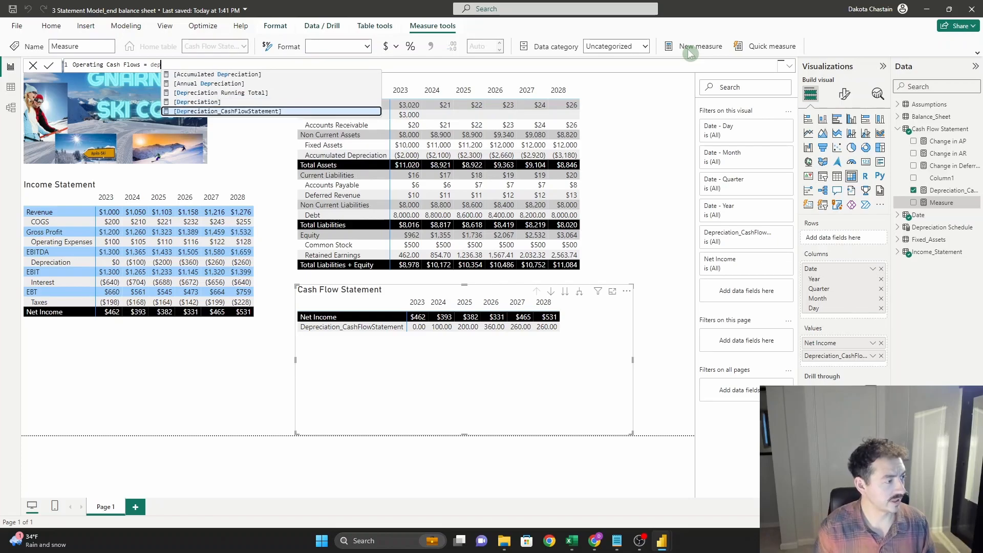
pyautogui.click(223, 111)
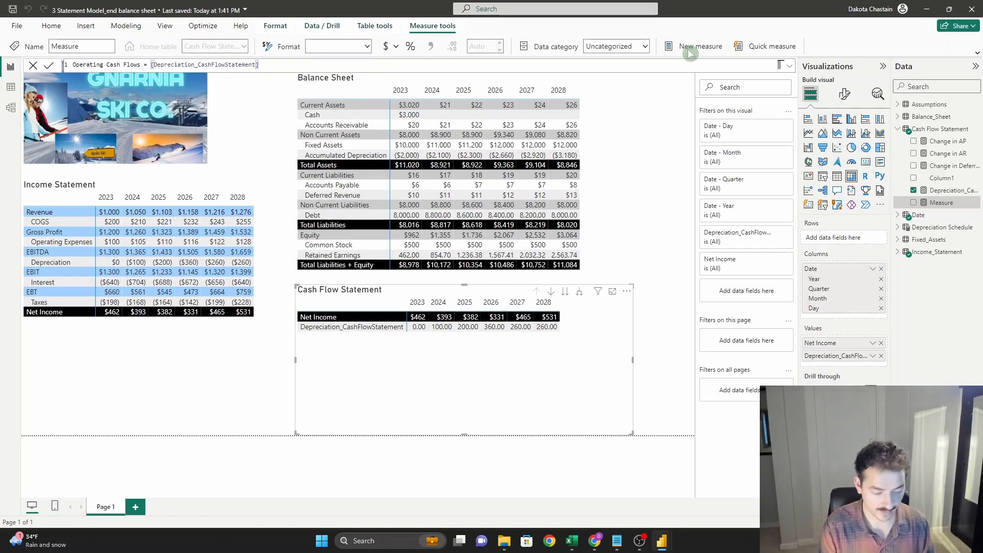
pyautogui.write('+ar')
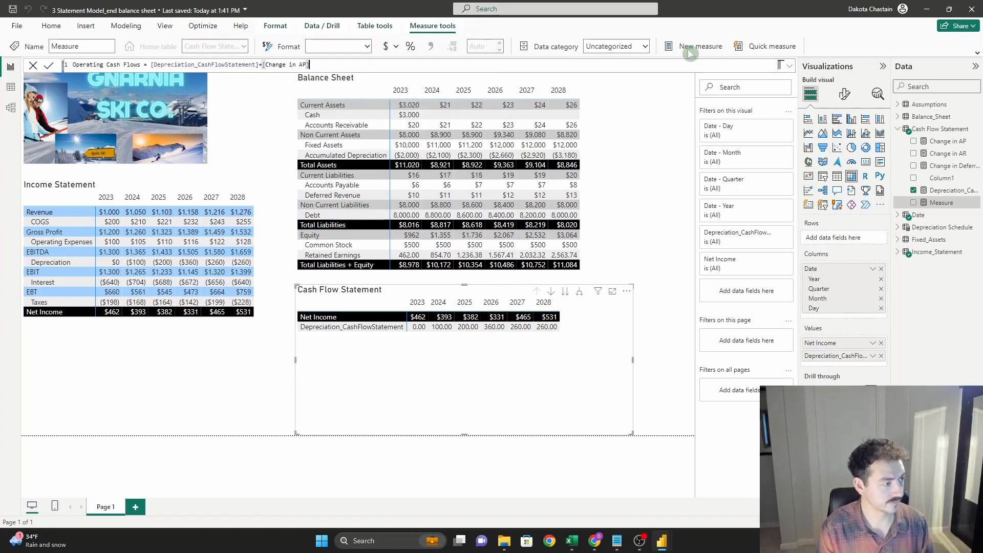
pyautogui.write('+chan')
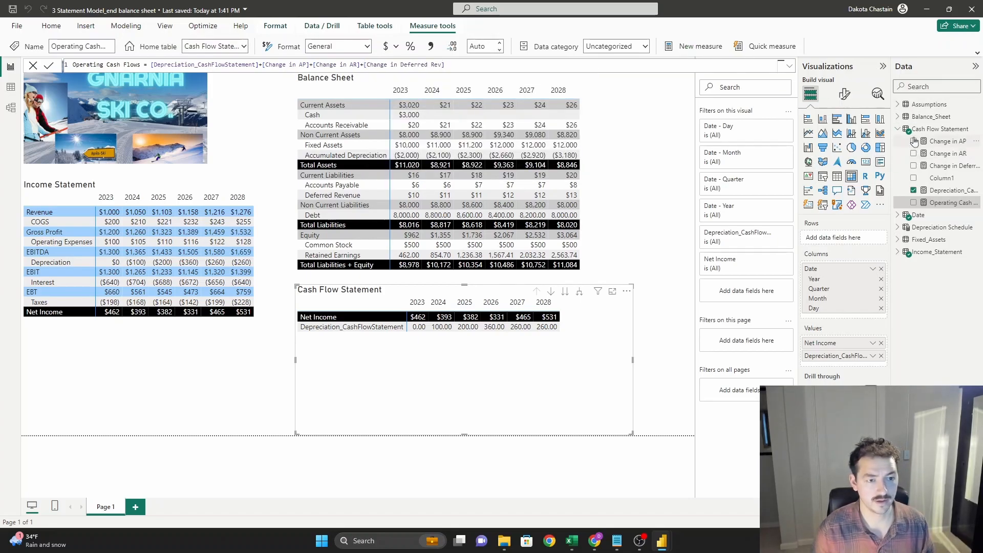
# Add Change in AP, Change in AR and Operating Cash Flows rows to the matrix.
pyautogui.click(952, 141)
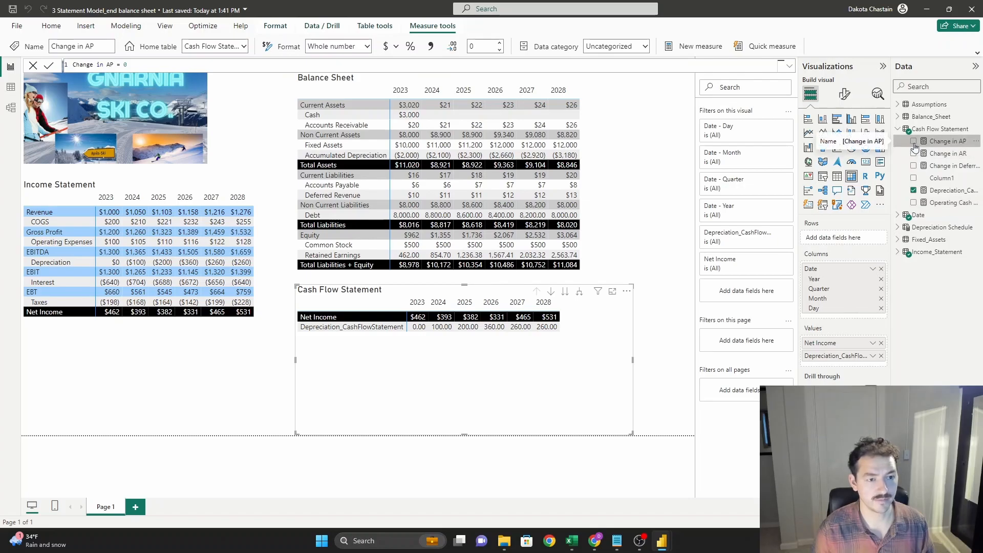
pyautogui.click(913, 152)
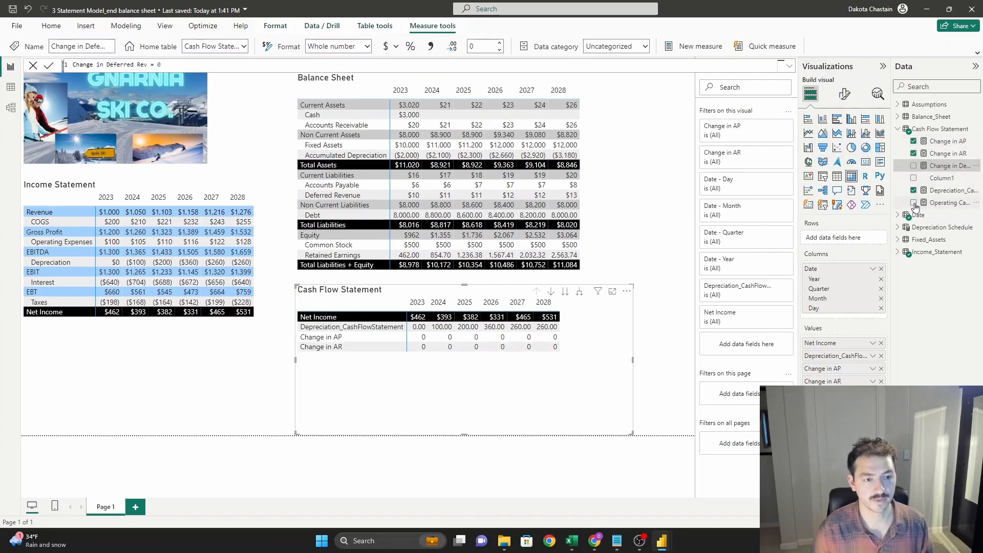
pyautogui.click(913, 166)
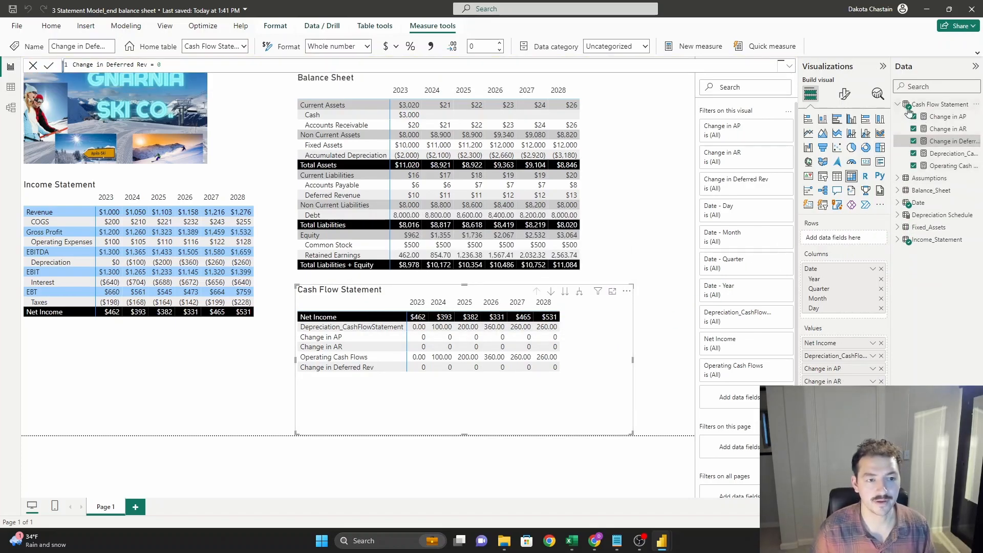
pyautogui.moveTo(939, 104)
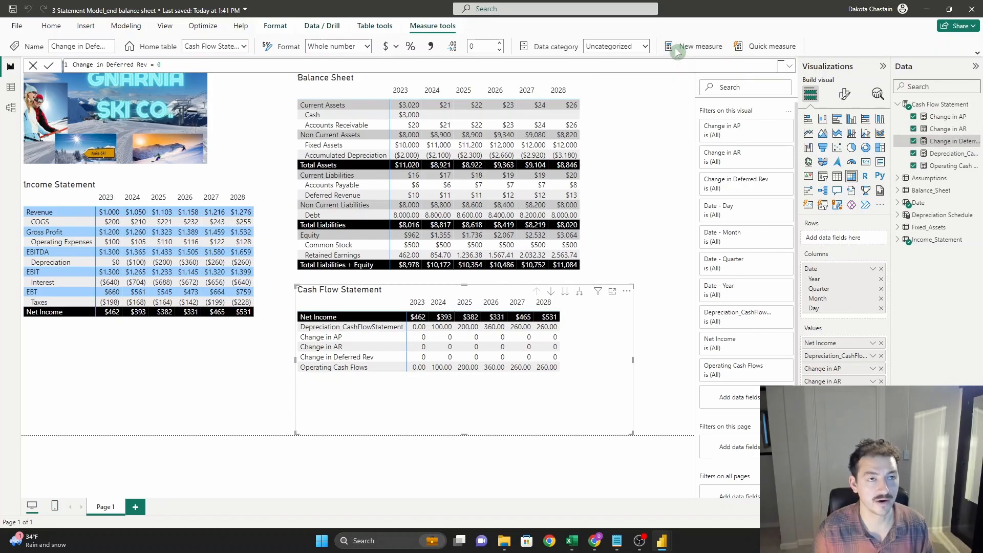
# Create Capex = CALCULATE(SUM(Fixed_Assets[Value])) and commit the formula.
pyautogui.click(694, 46)
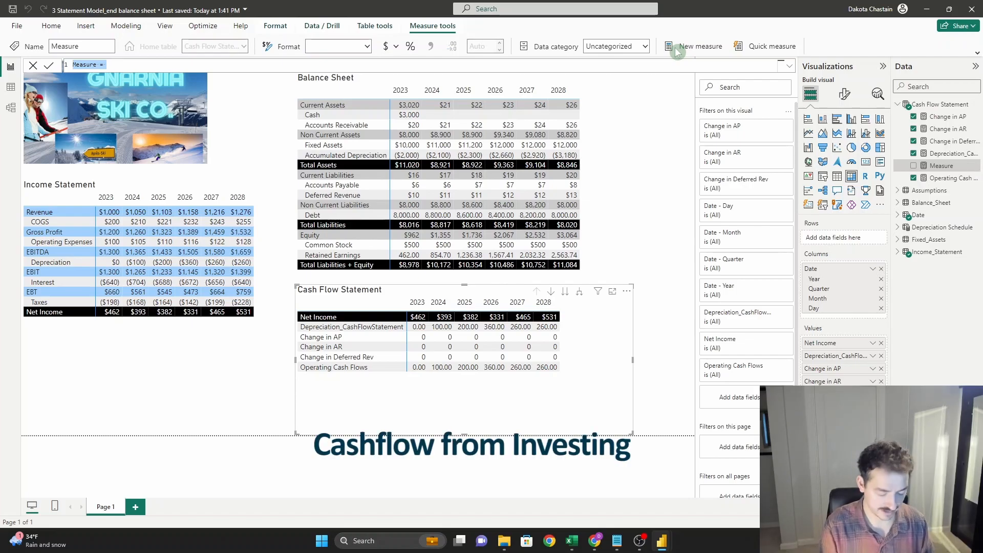
pyautogui.write('Cas')
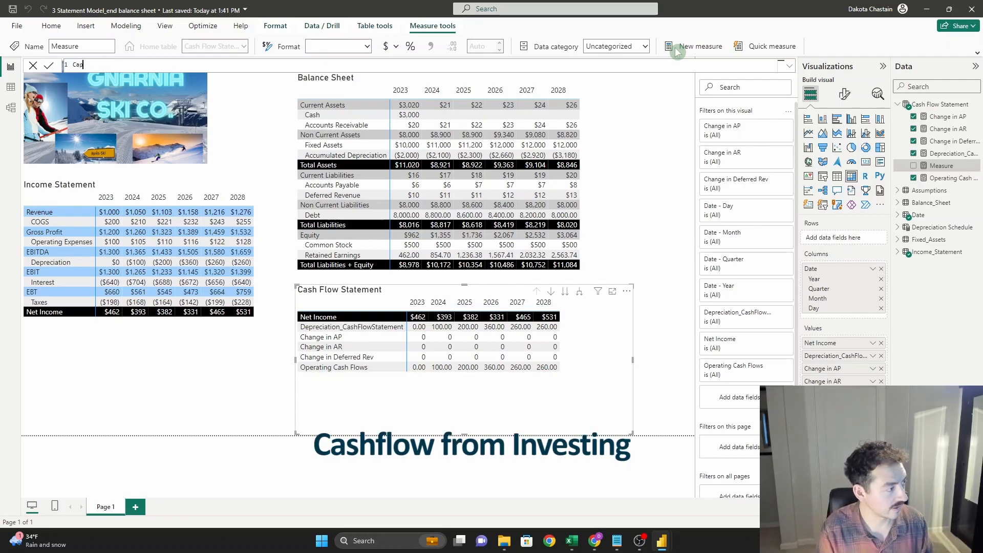
pyautogui.write('ex =')
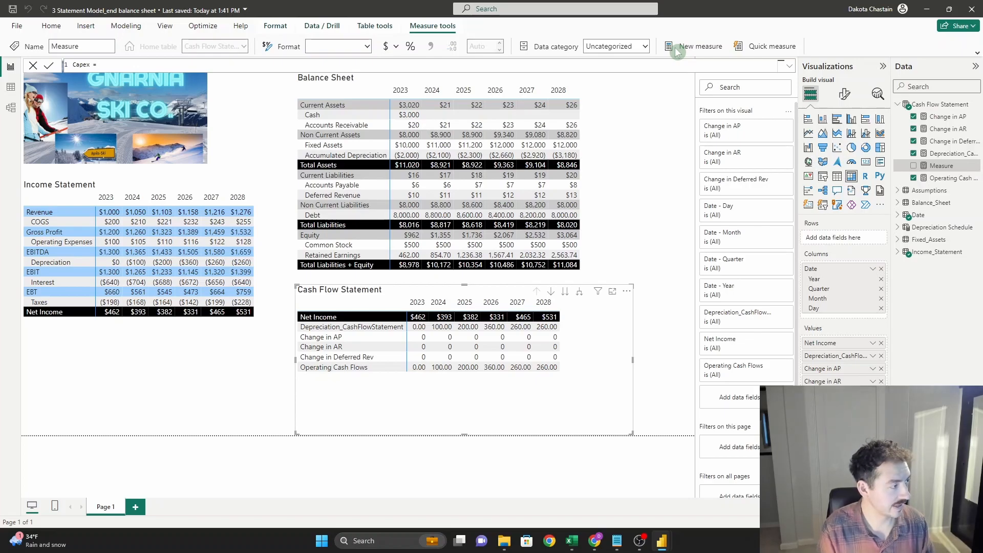
pyautogui.write('CALCULATE(sum(Assumptions[Value')
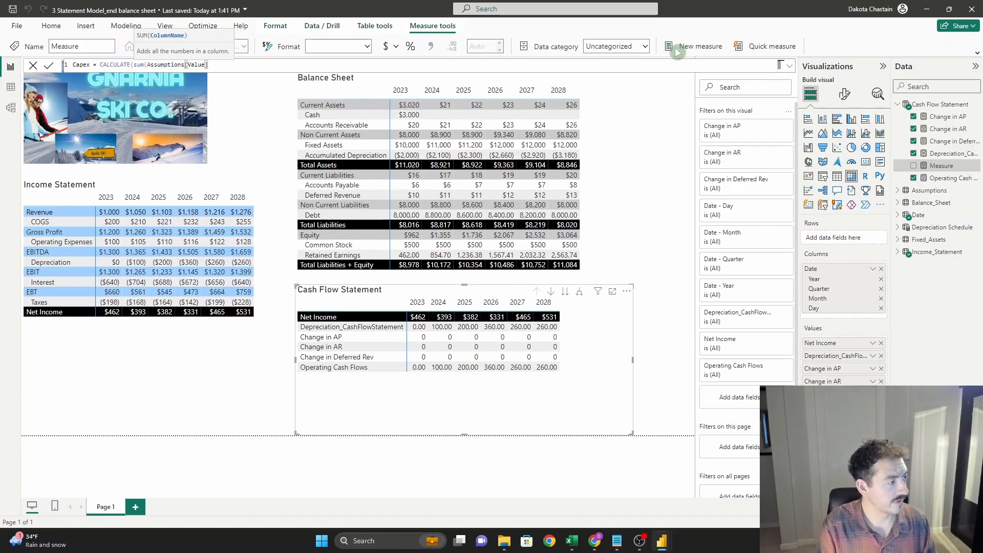
pyautogui.write('A')
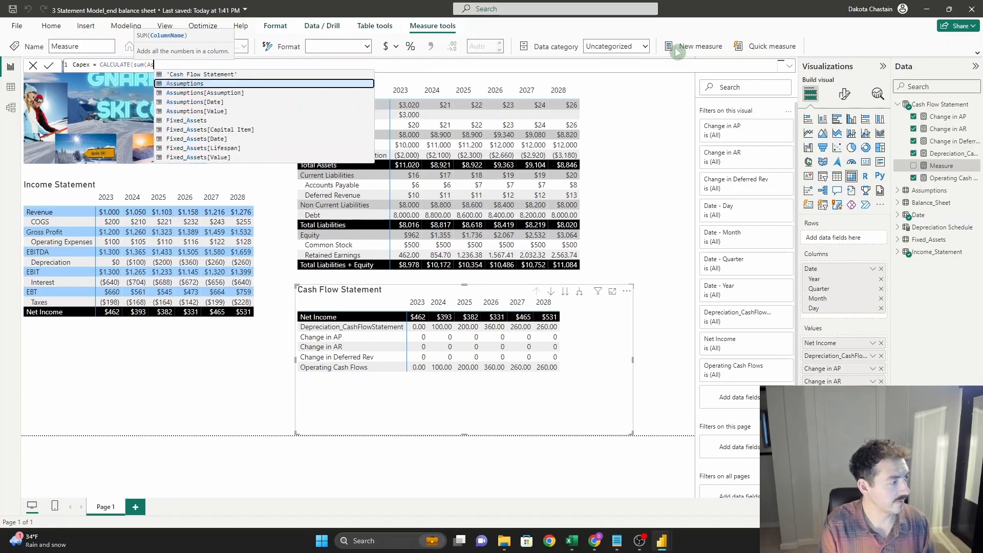
pyautogui.click(204, 157)
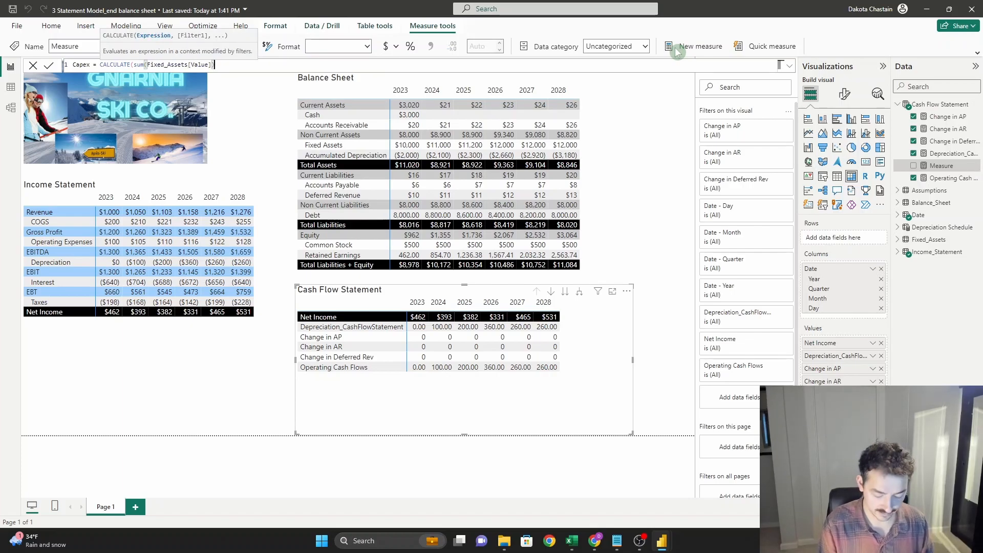
pyautogui.write(',')
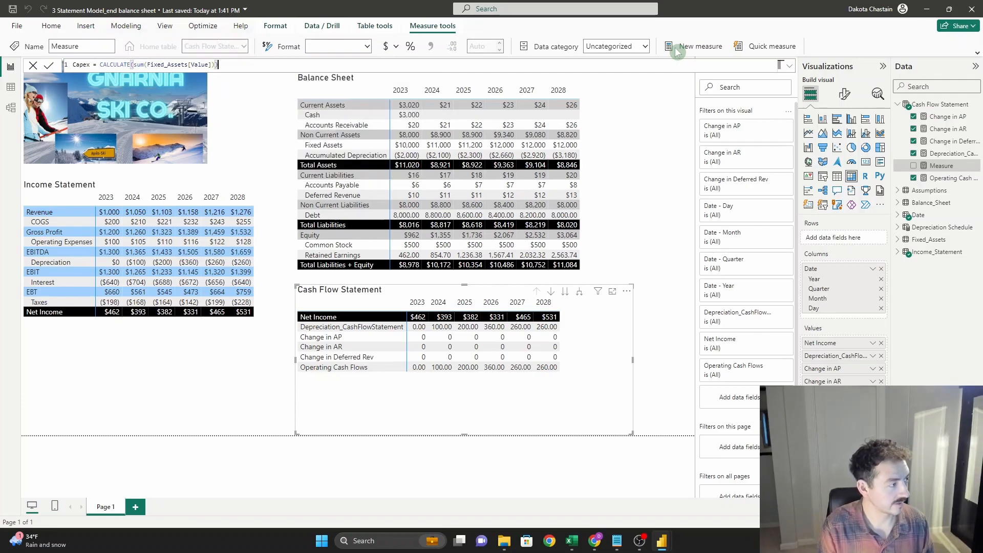
pyautogui.click(48, 65)
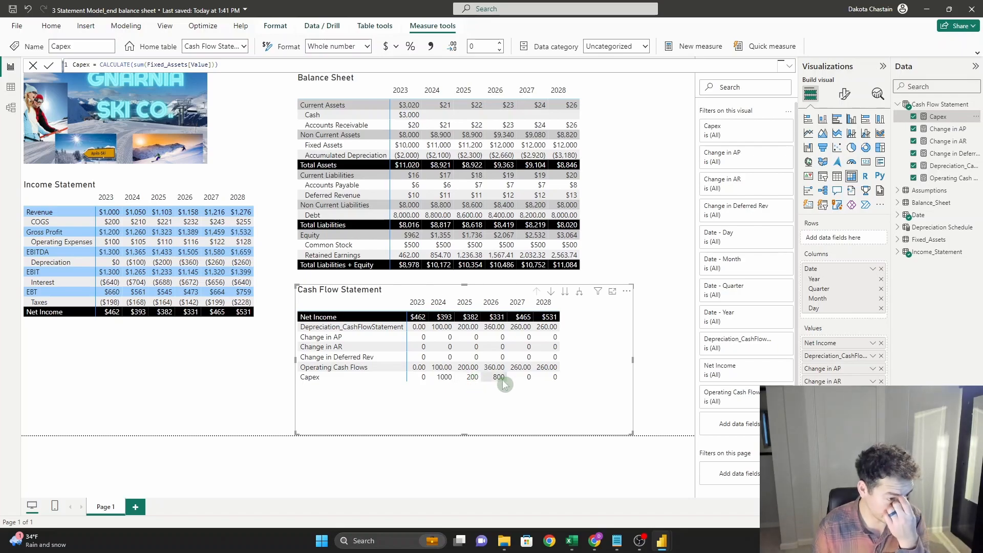
pyautogui.moveTo(498, 382)
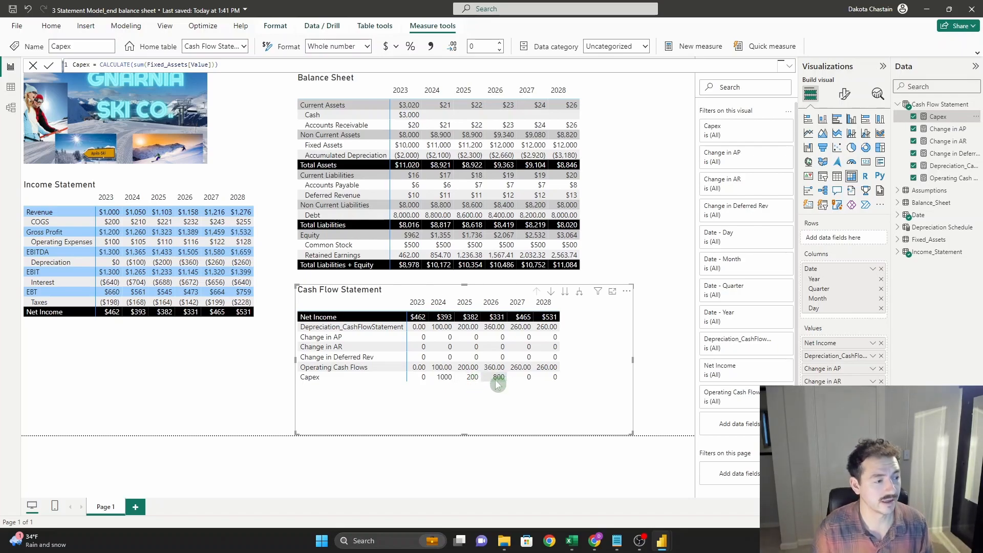
pyautogui.moveTo(574, 401)
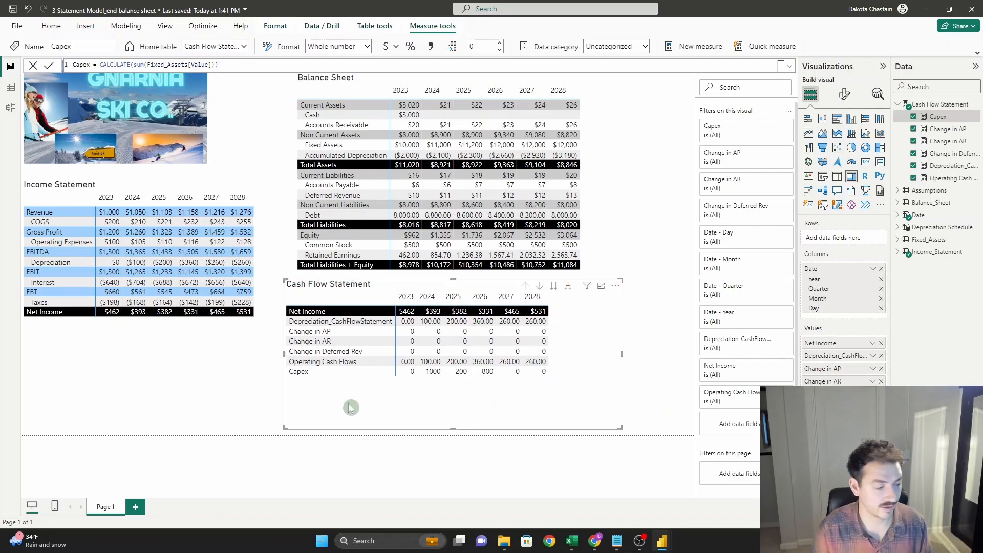
pyautogui.moveTo(461, 381)
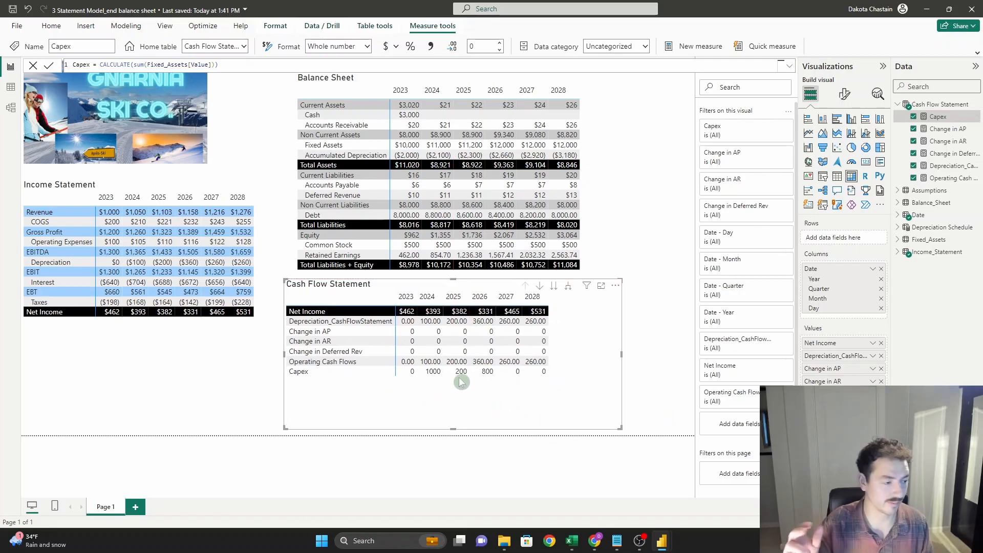
pyautogui.moveTo(350, 406)
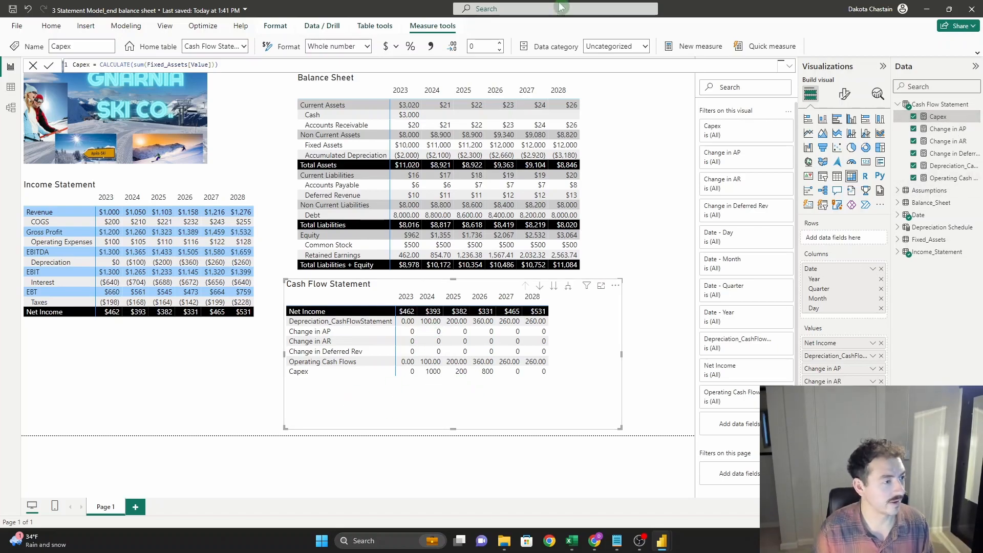
pyautogui.moveTo(678, 49)
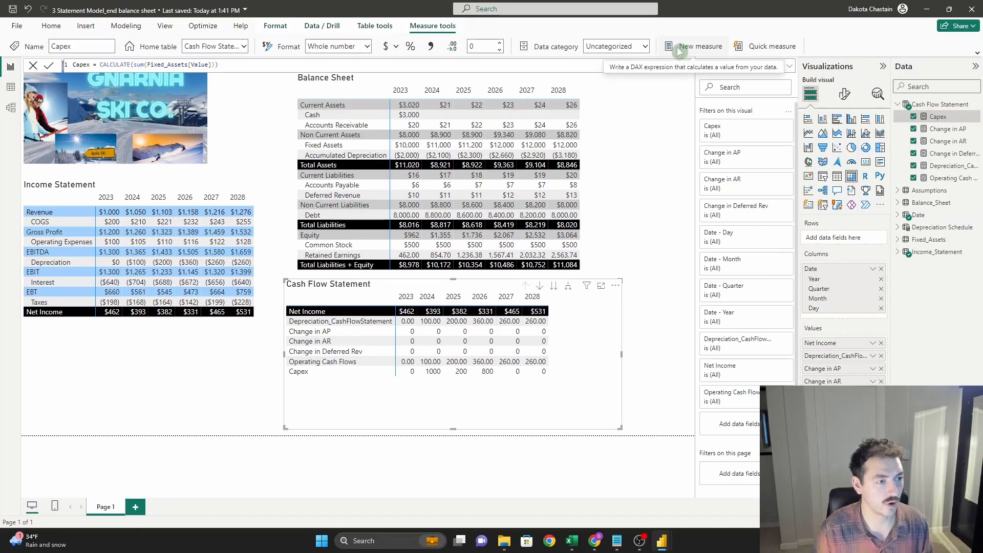
# Create Investing Cash Flows equal to Capex and make Capex negative with a leading minus.
pyautogui.click(692, 46)
pyautogui.write('Investing')
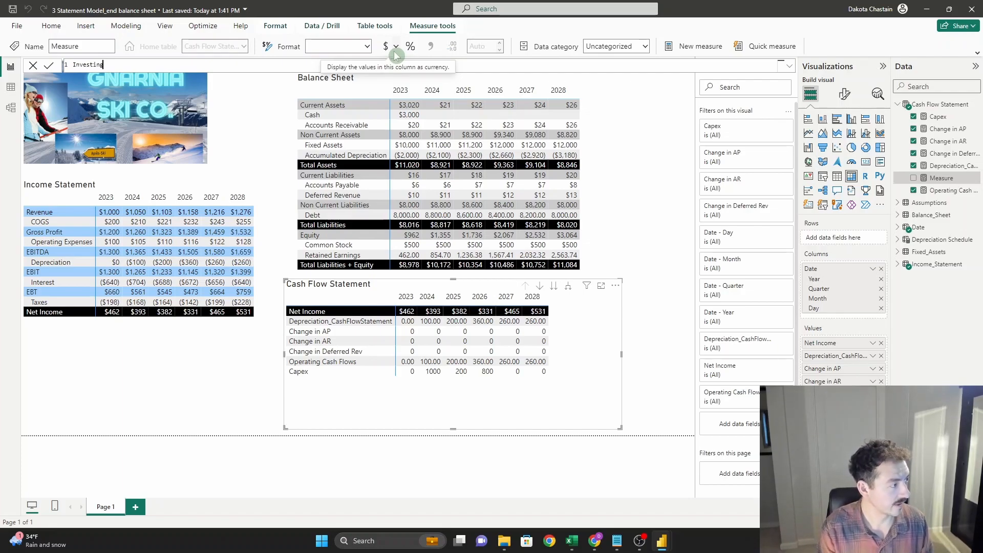
pyautogui.write('Cash Flows = [Capex')
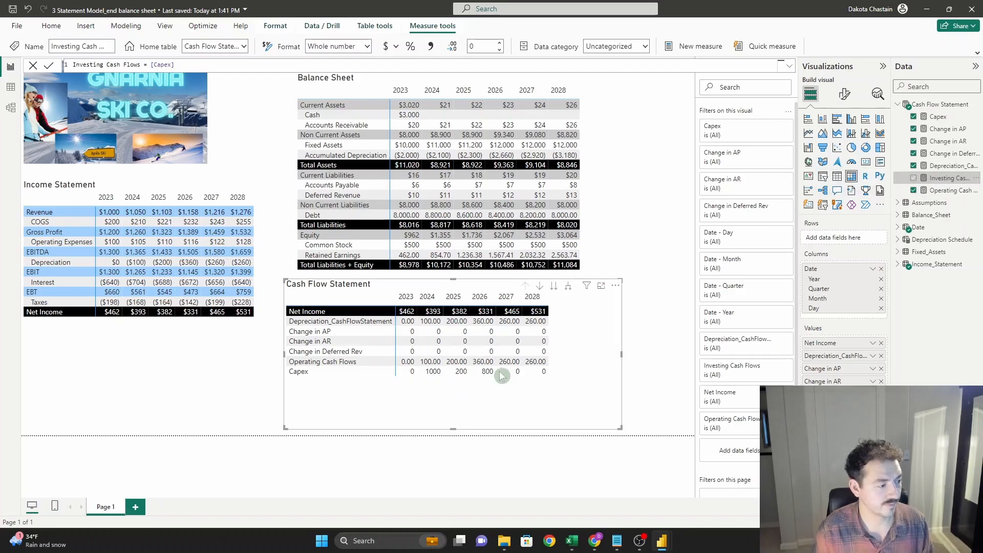
pyautogui.click(939, 117)
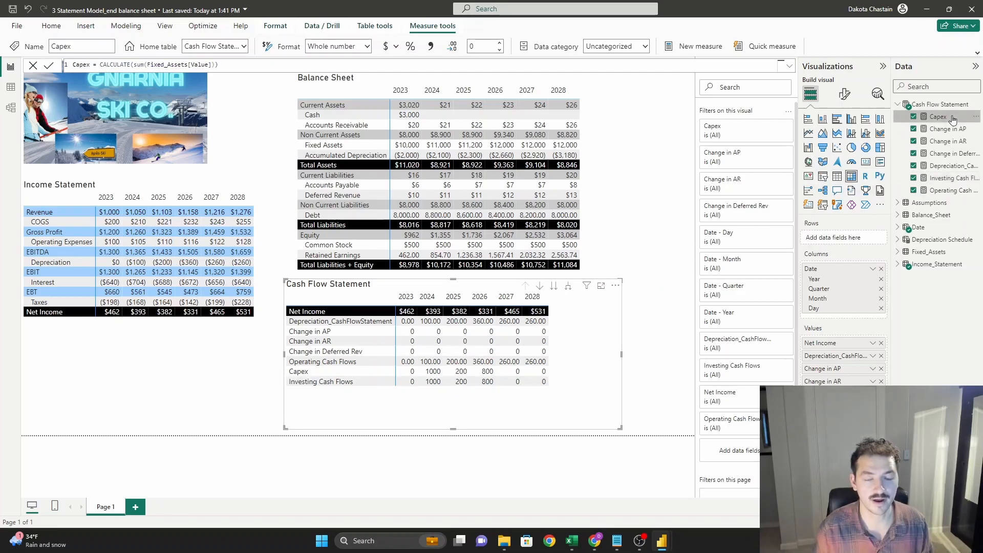
pyautogui.moveTo(939, 117)
pyautogui.write('-')
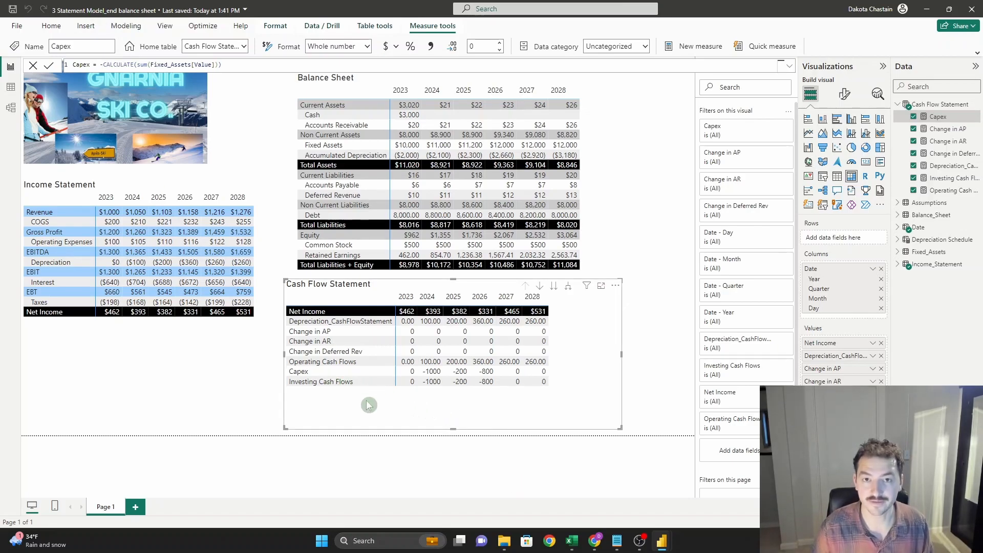
pyautogui.moveTo(363, 417)
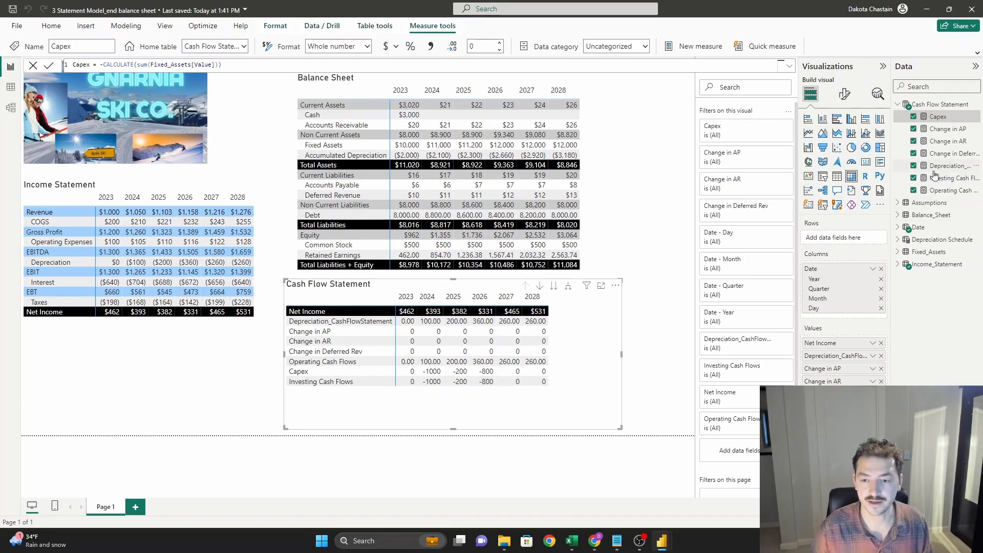
pyautogui.moveTo(954, 165)
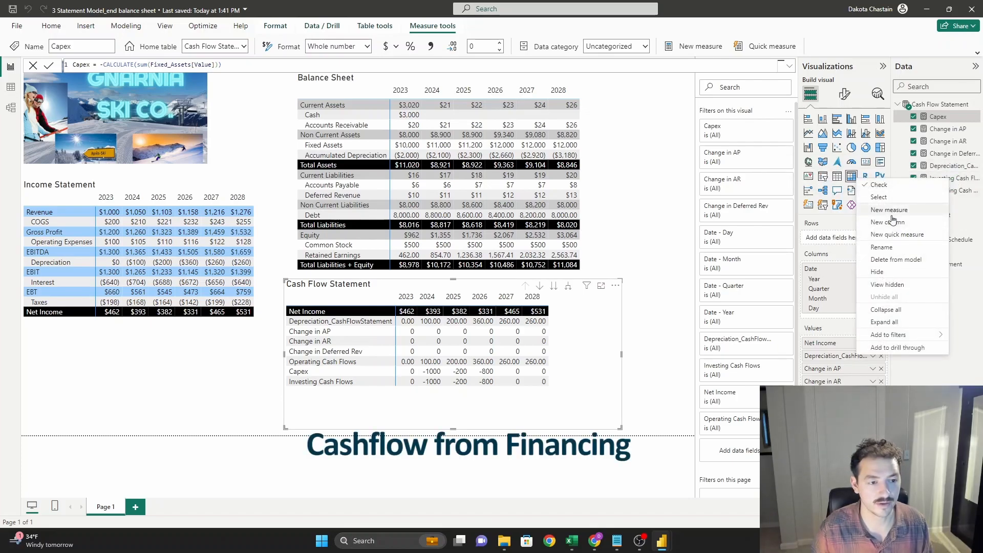
# Create New Borrowing as a CALCULATE sum of Assumptions filtered to 'New Borrowing'.
pyautogui.click(889, 209)
pyautogui.write('New Borrowing = c')
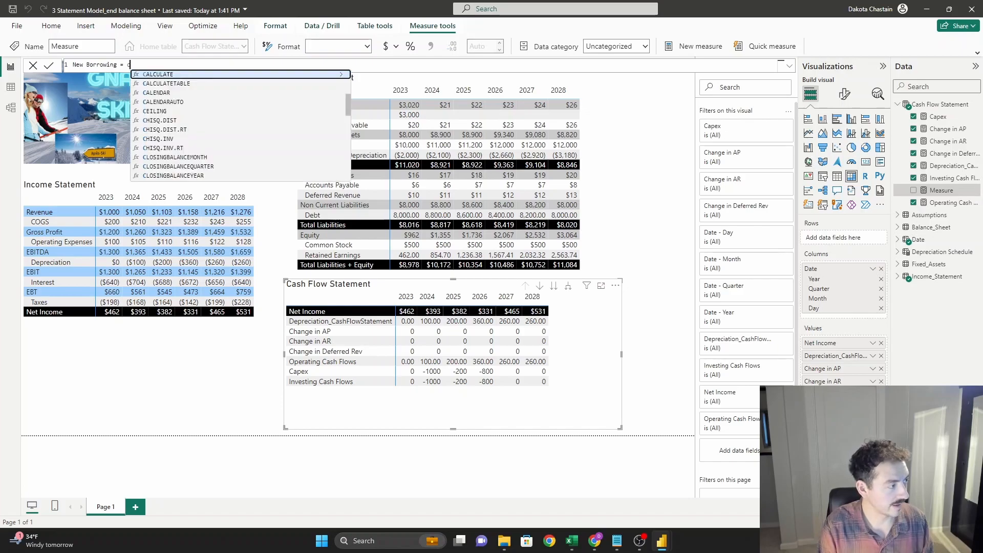
pyautogui.write('CALCULATE(sum(Assumptions[Value]),Assumptions[Assumption]="')
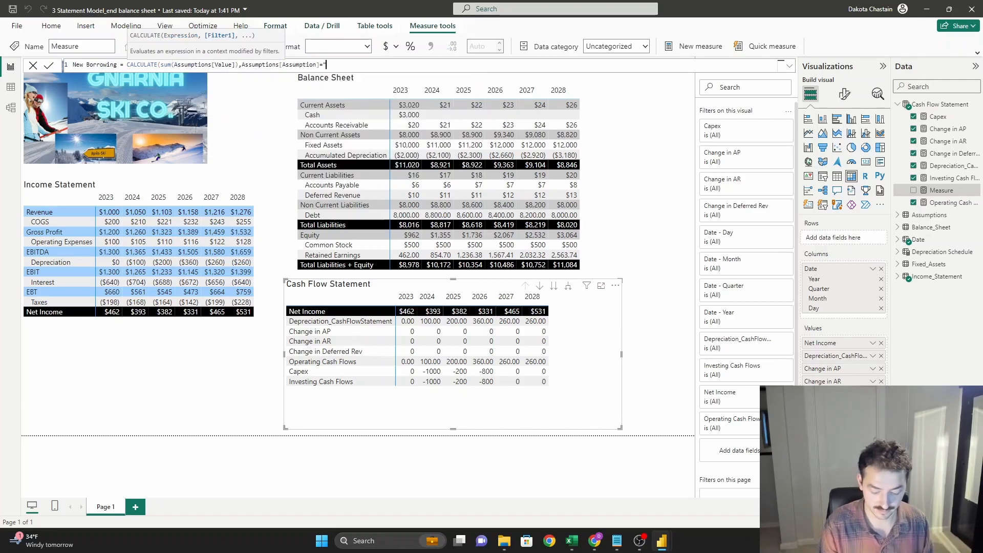
pyautogui.write('New Borrowing"')
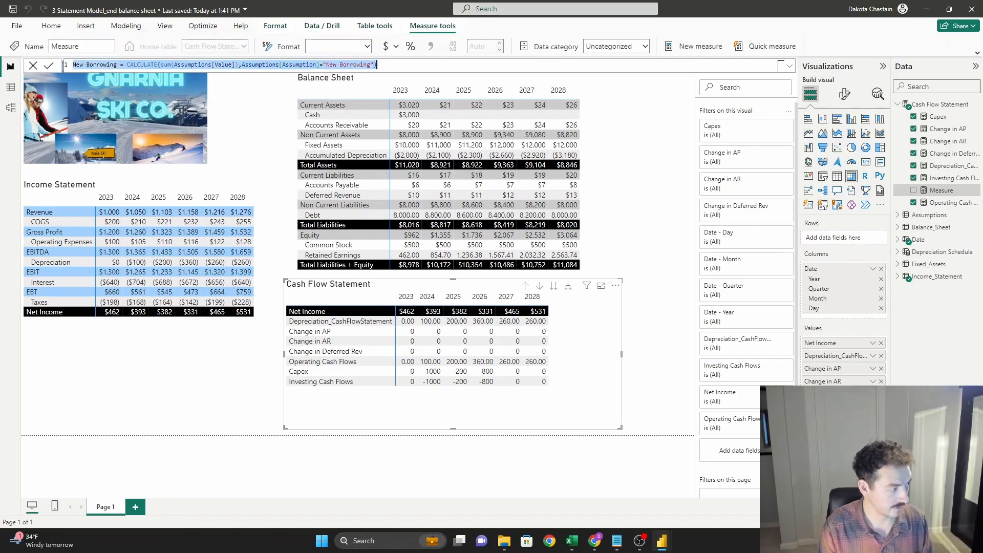
pyautogui.click(48, 65)
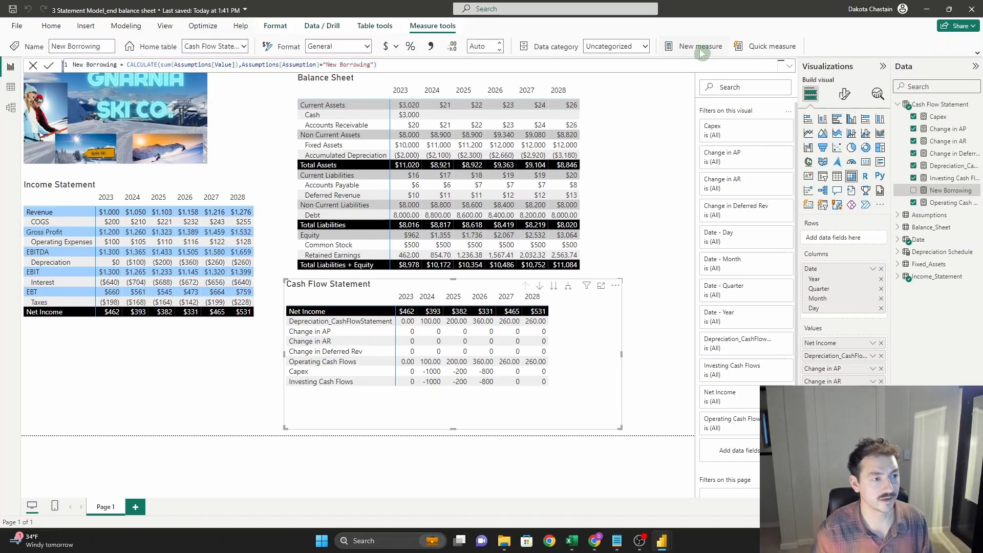
# Create Repayments as a negative CALCULATE sum of Assumptions filtered to 'Repayments'.
pyautogui.click(700, 46)
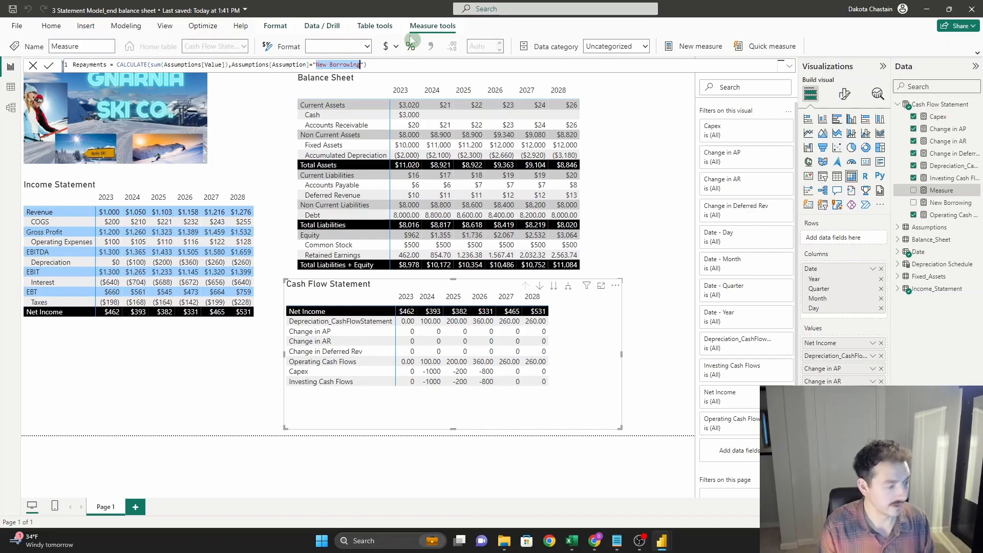
pyautogui.write('Repayments')
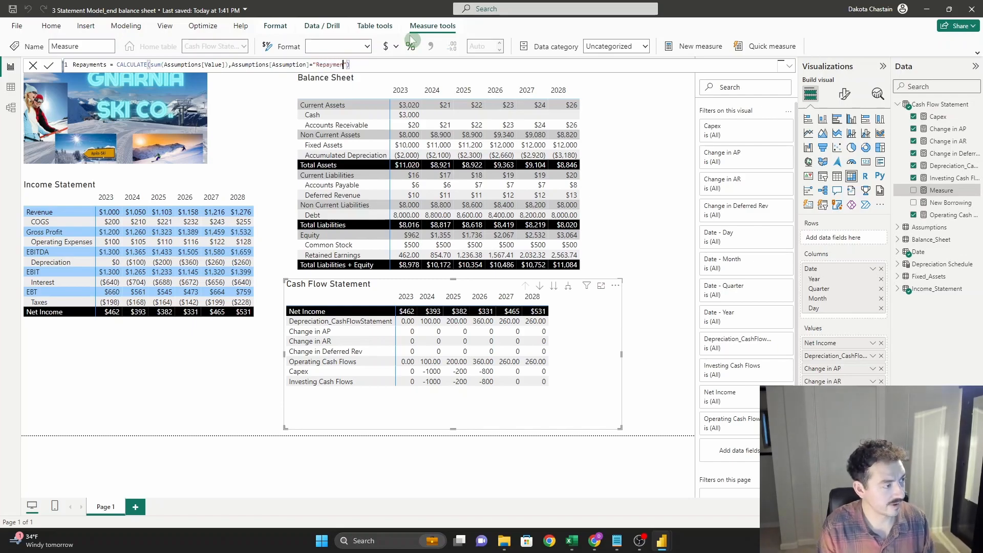
pyautogui.click(47, 65)
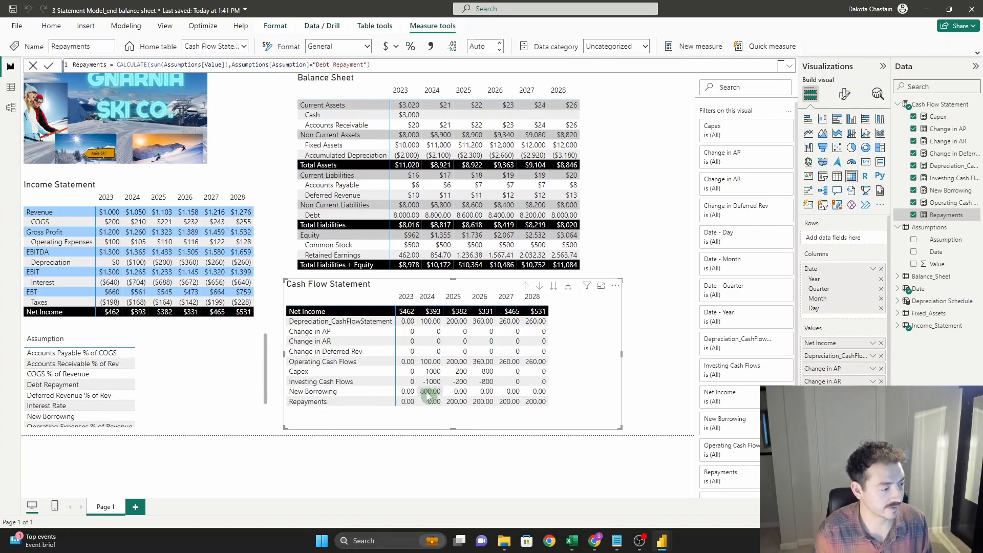
pyautogui.moveTo(360, 408)
pyautogui.write('-')
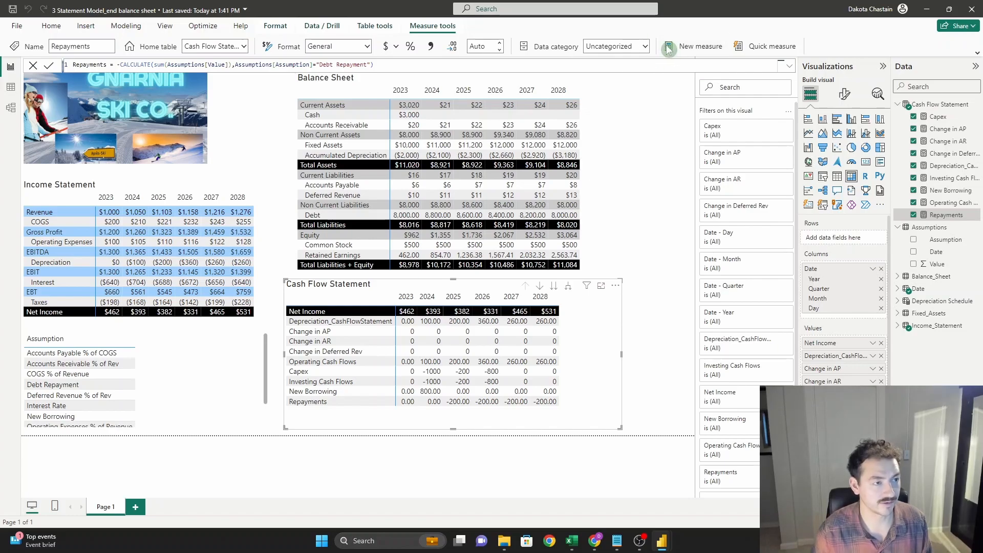
# Create Financing Cash Flows = [New Borrowing]+[Repayments].
pyautogui.click(697, 46)
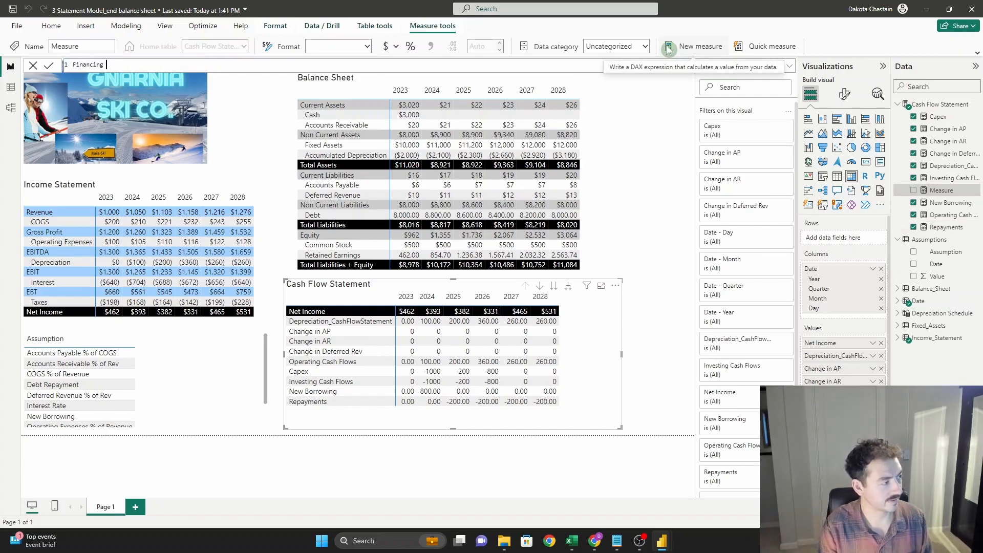
pyautogui.write('Cash Flow')
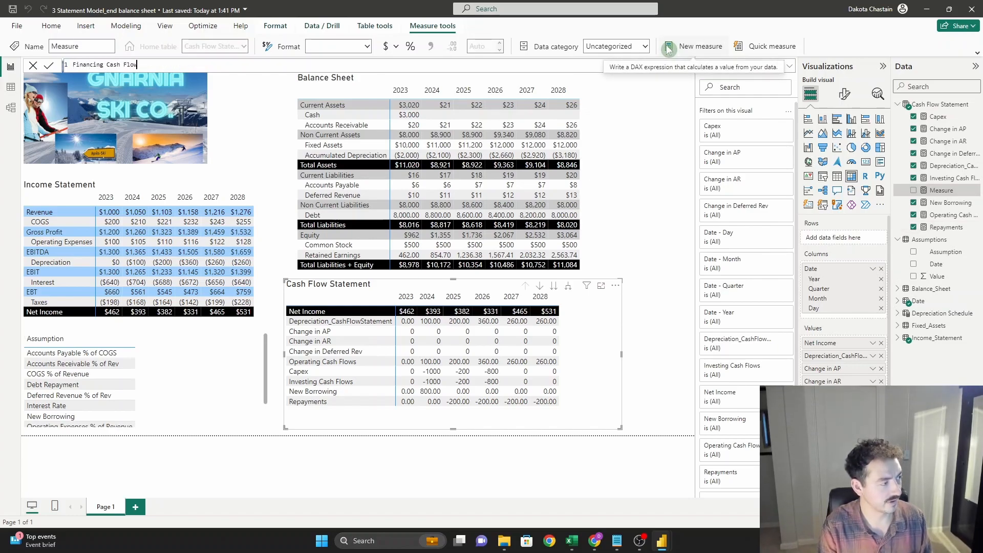
pyautogui.write('s =')
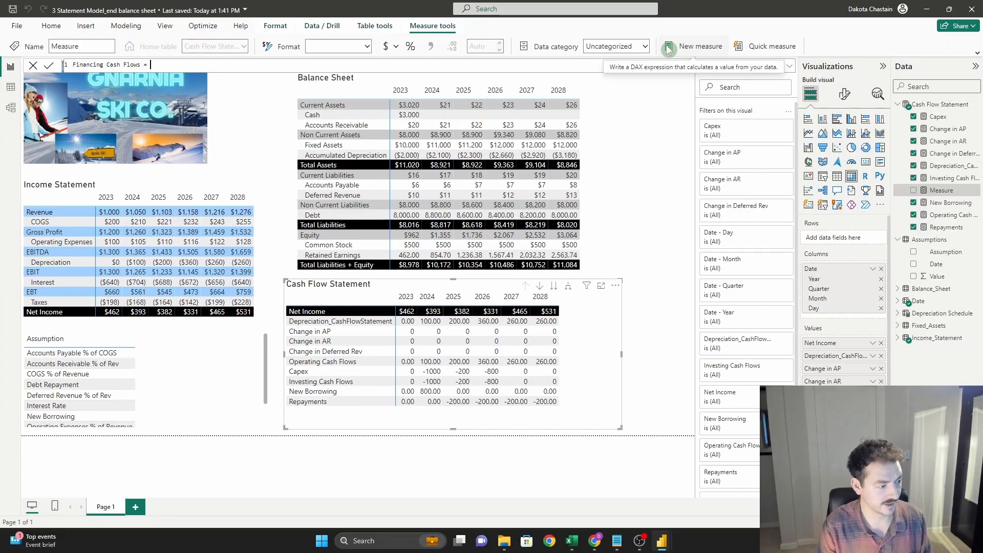
pyautogui.write('[New Borrowing]')
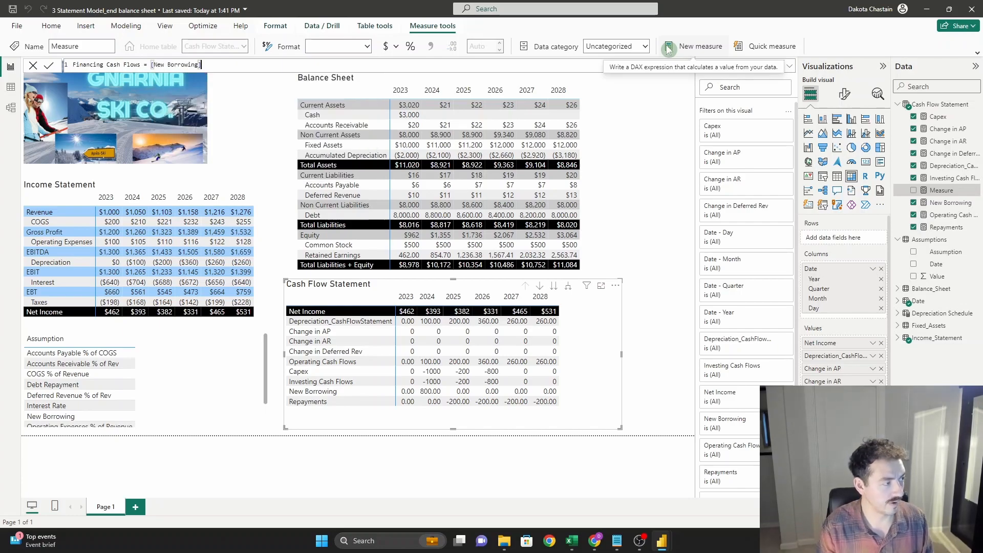
pyautogui.write('+de')
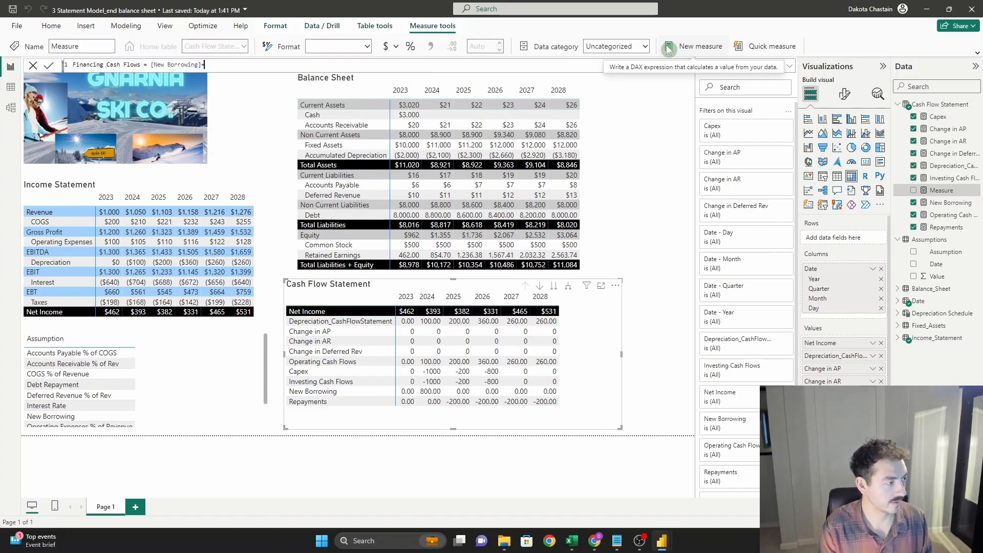
pyautogui.write('+[Repayments]')
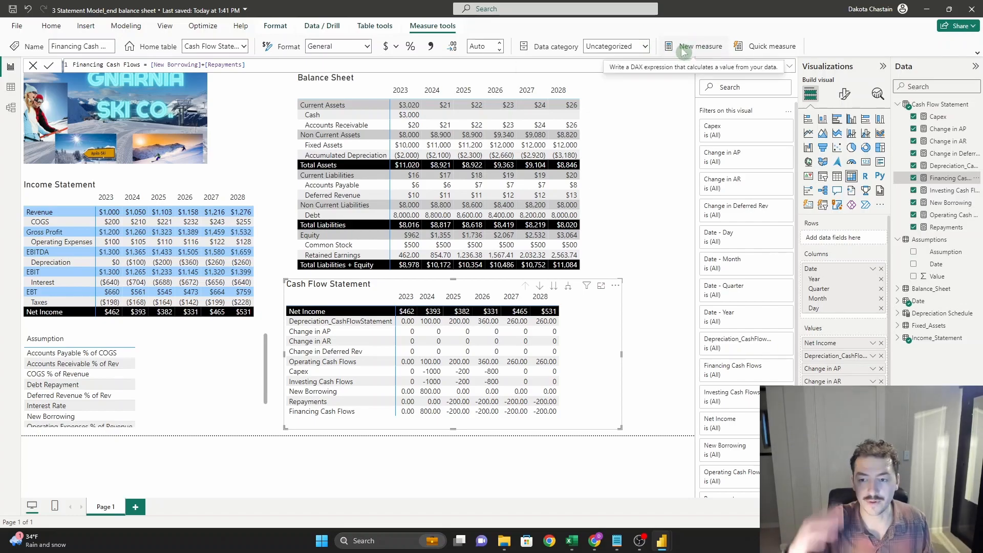
pyautogui.moveTo(701, 46)
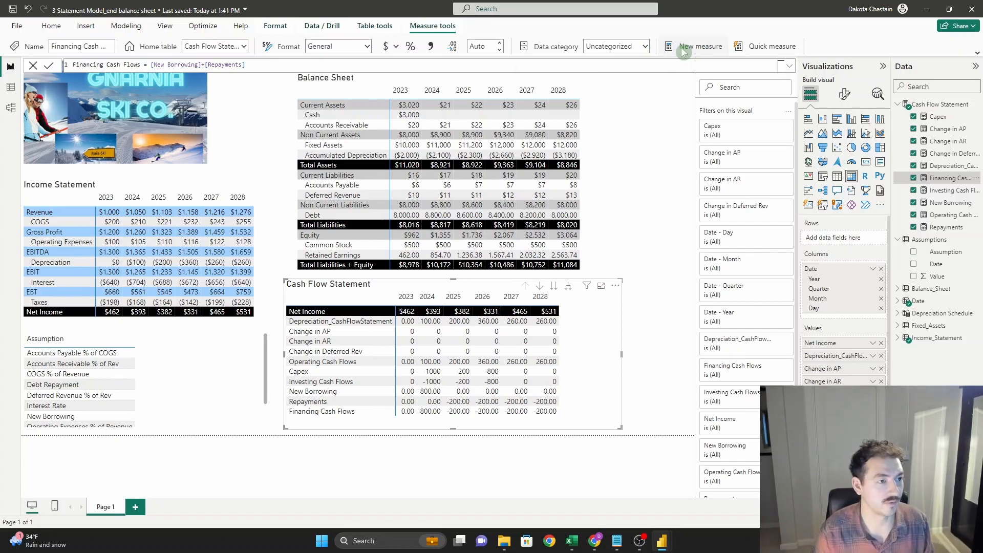
# Create Net Cash Flow summing operating, investing and financing cash flows.
pyautogui.click(701, 46)
pyautogui.write('Net Cash Flow = [Operating Cash Flows')
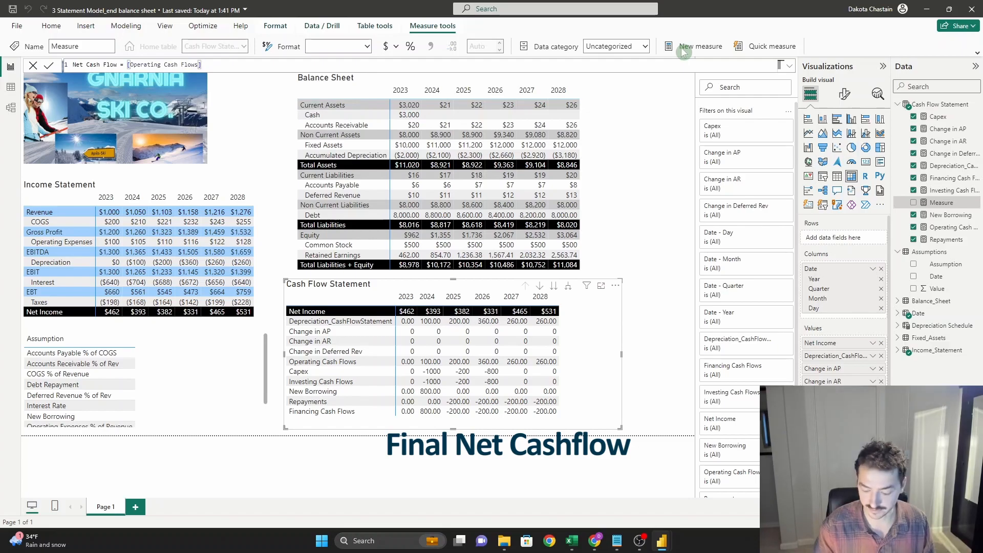
pyautogui.write('+[Investing Cash Flows]')
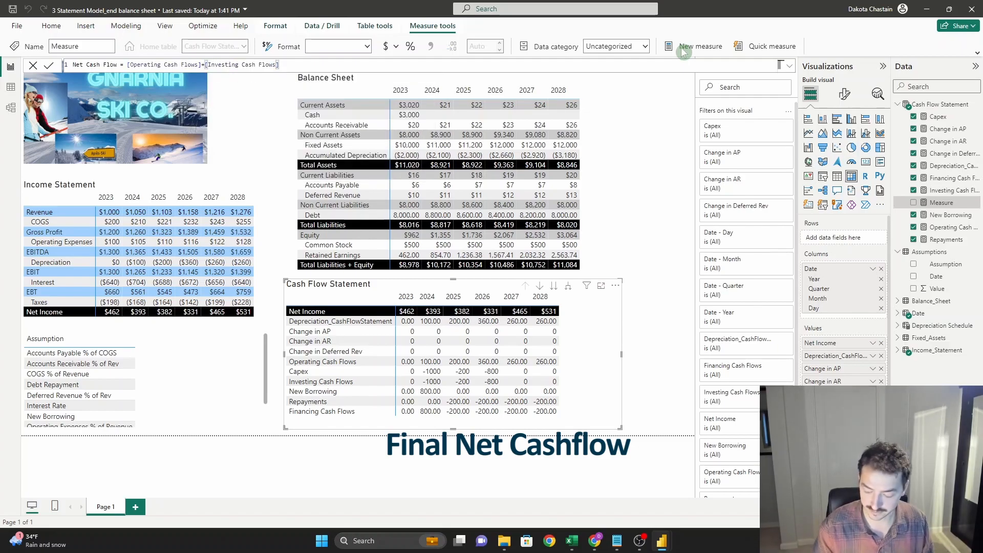
pyautogui.write('+[Financing Cash Flows]')
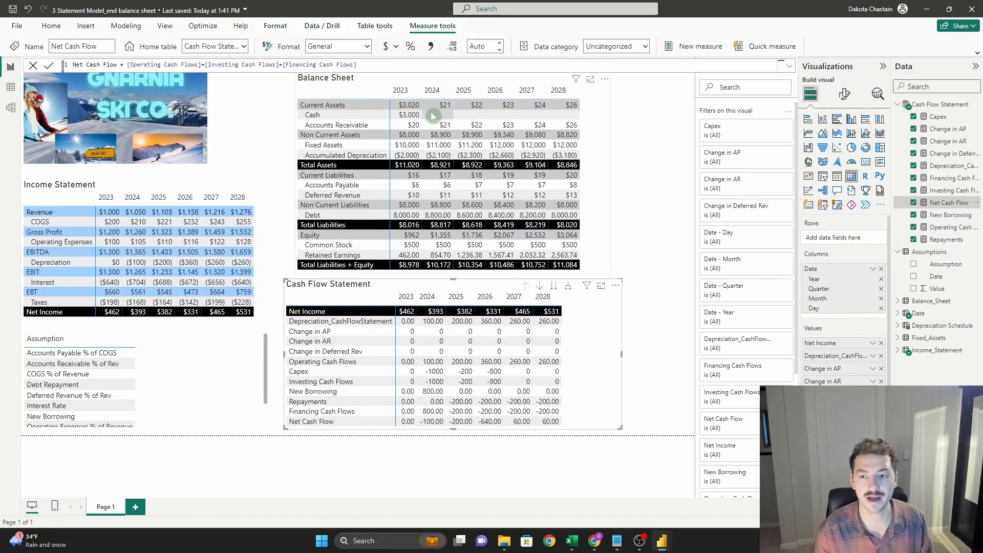
pyautogui.moveTo(469, 124)
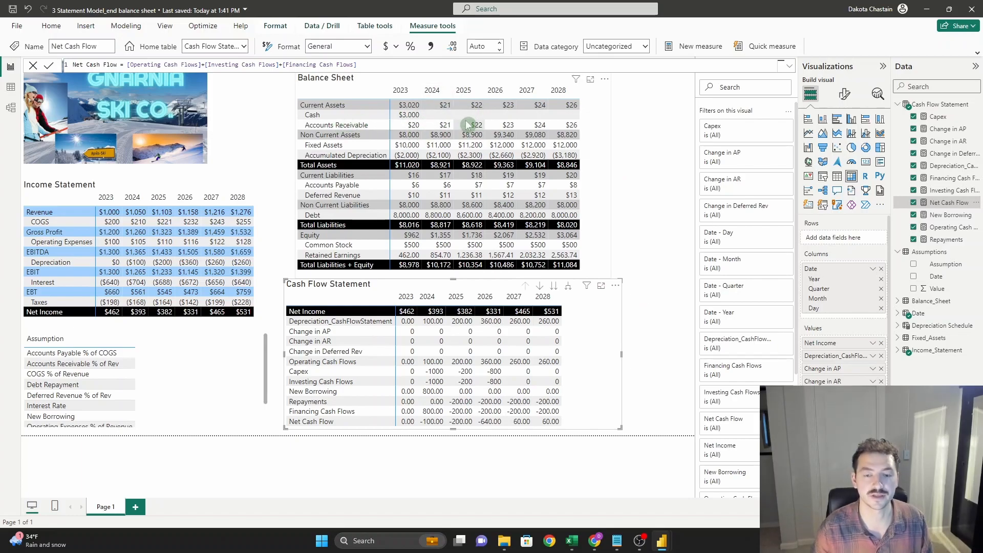
pyautogui.moveTo(337, 333)
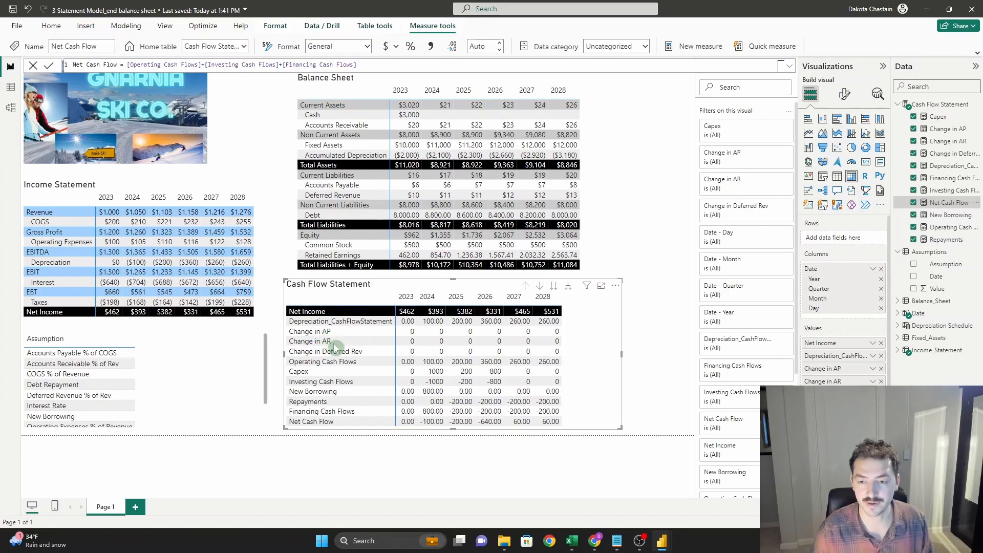
pyautogui.moveTo(363, 356)
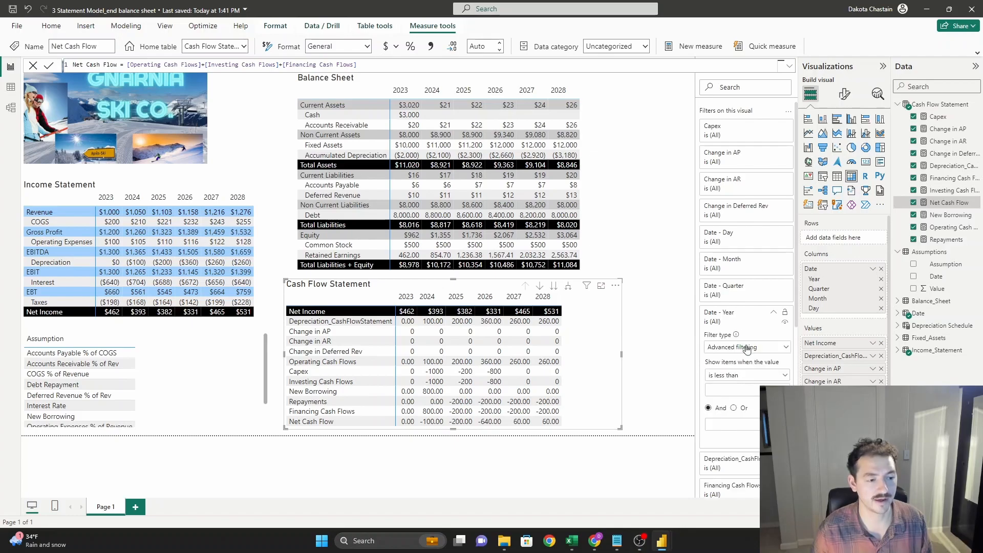
# Filter Date Year with Basic filtering to every year except 2023.
pyautogui.click(747, 347)
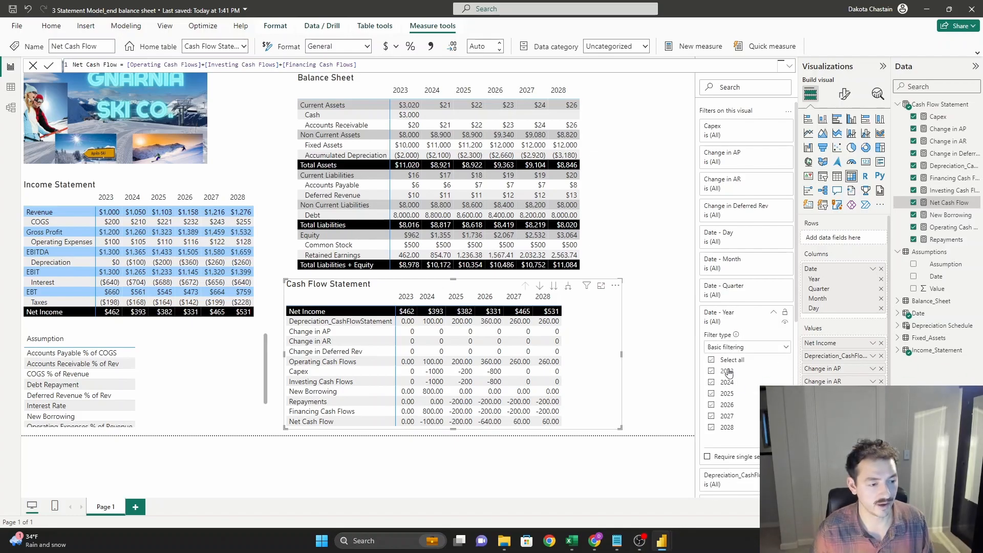
pyautogui.click(710, 370)
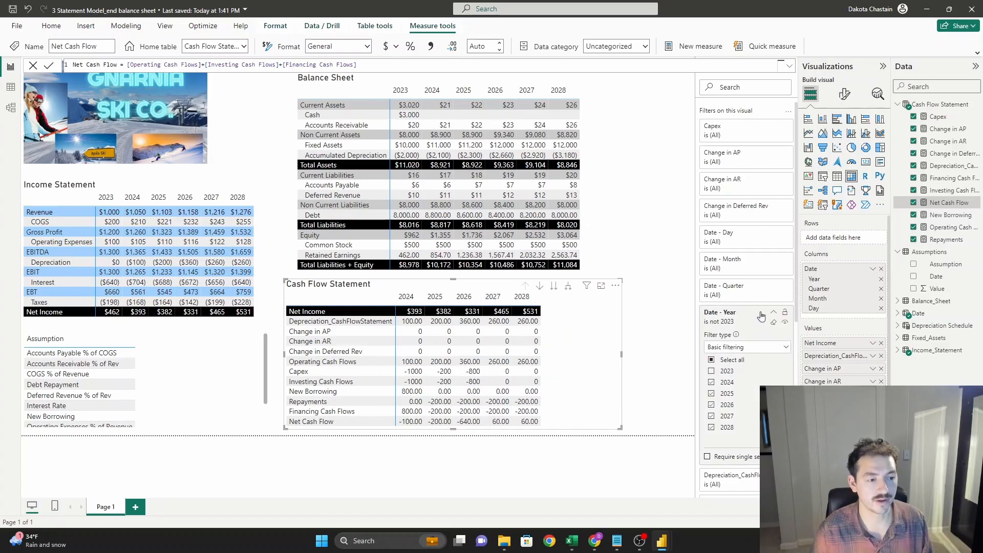
pyautogui.click(760, 315)
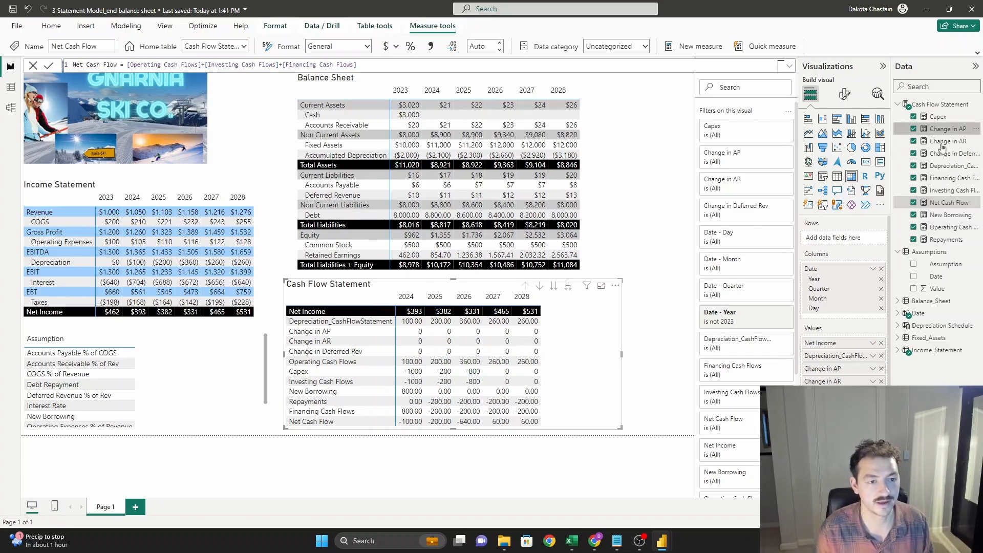
# In Change in AP, define prev_year = CALCULATE([Accounts Payable], DATEADD('Date'[Date],-1,year)).
pyautogui.click(947, 129)
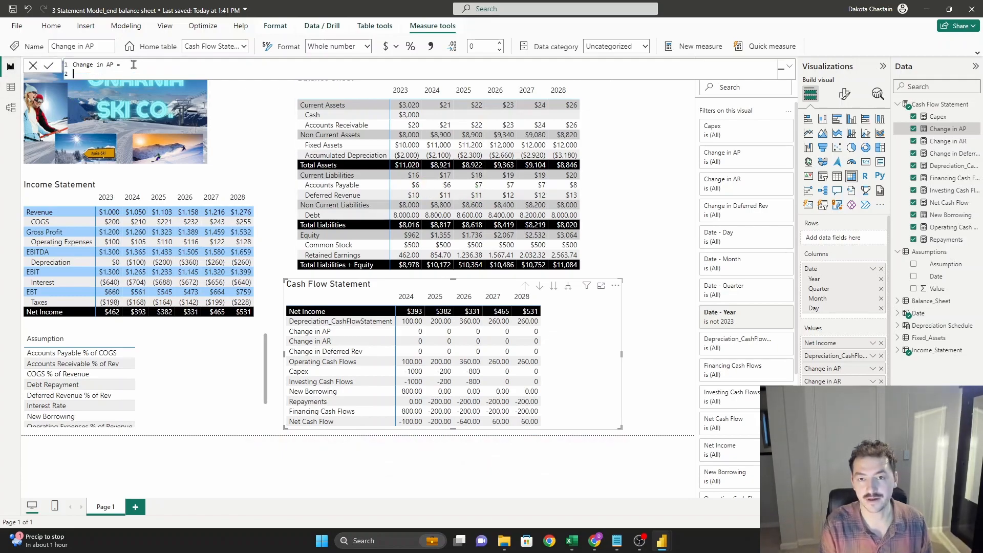
pyautogui.write('var')
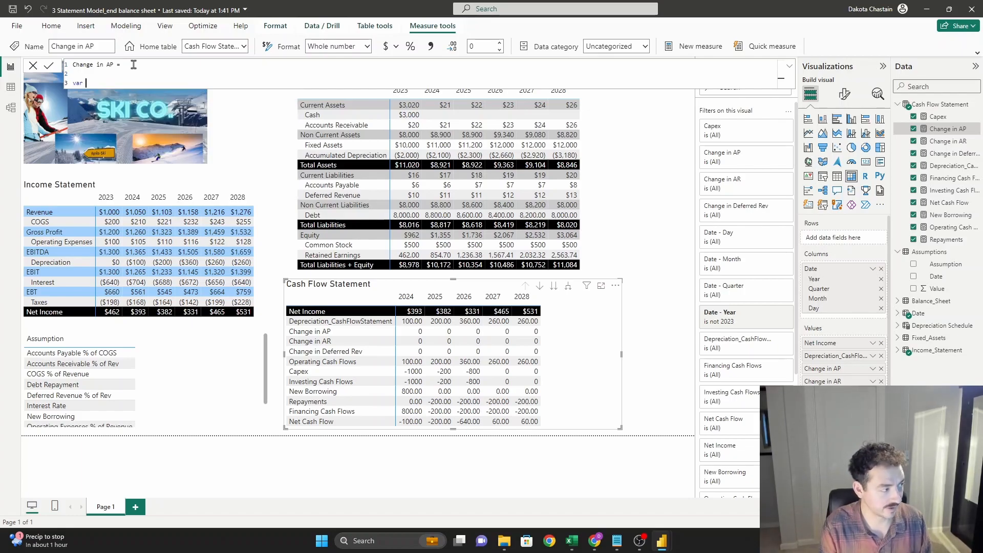
pyautogui.write('prev_year = CALCULATE(accoun')
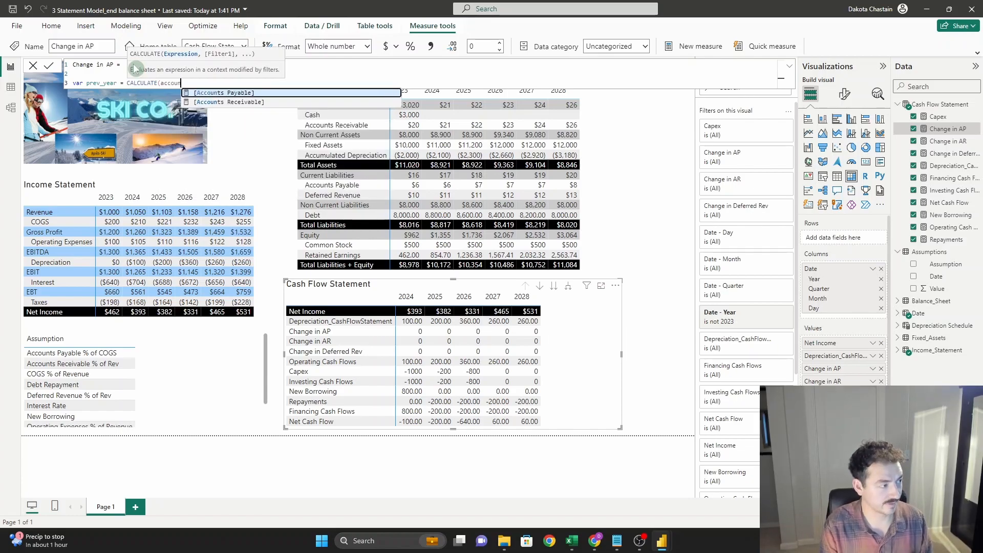
pyautogui.click(224, 92)
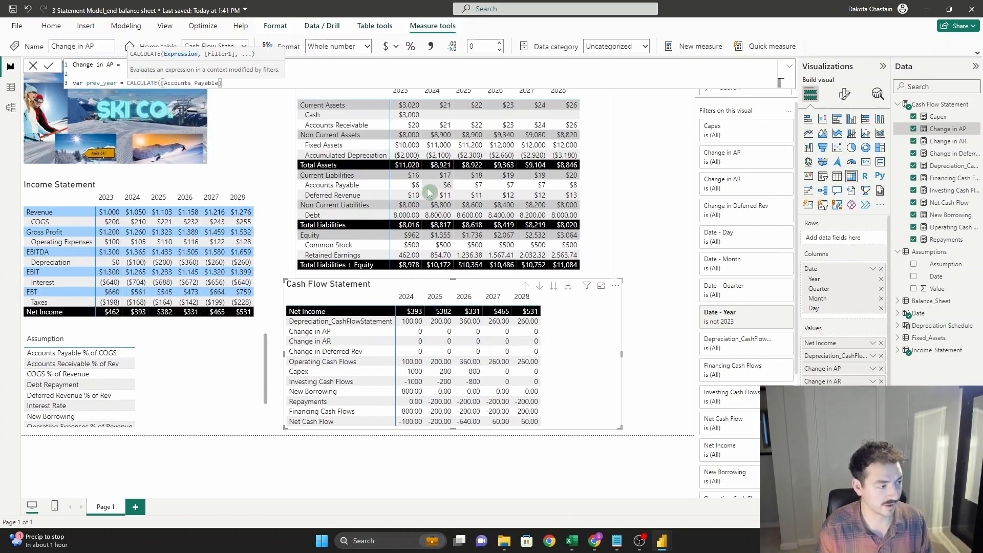
pyautogui.write(',DATEADD(')
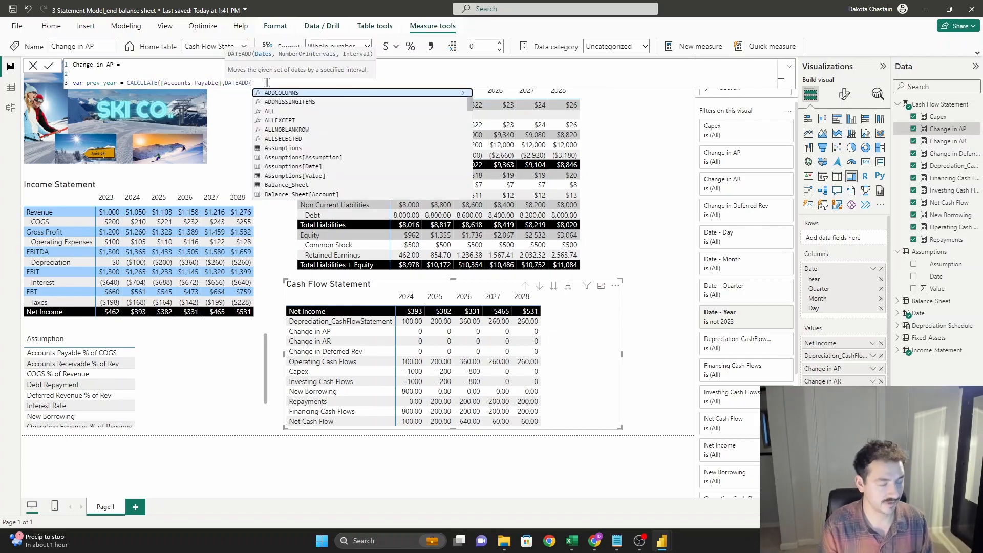
pyautogui.write("'Date'[Date],")
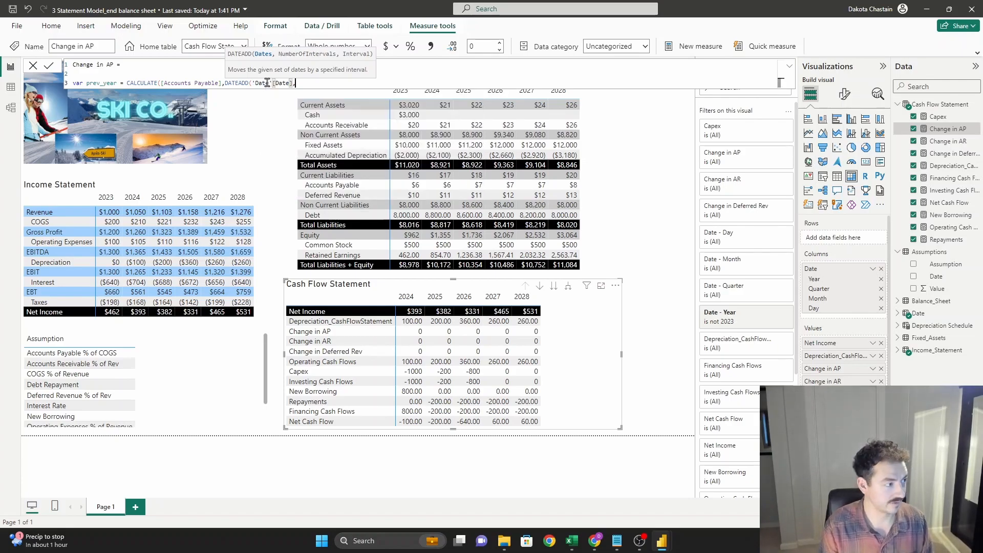
pyautogui.write('-1')
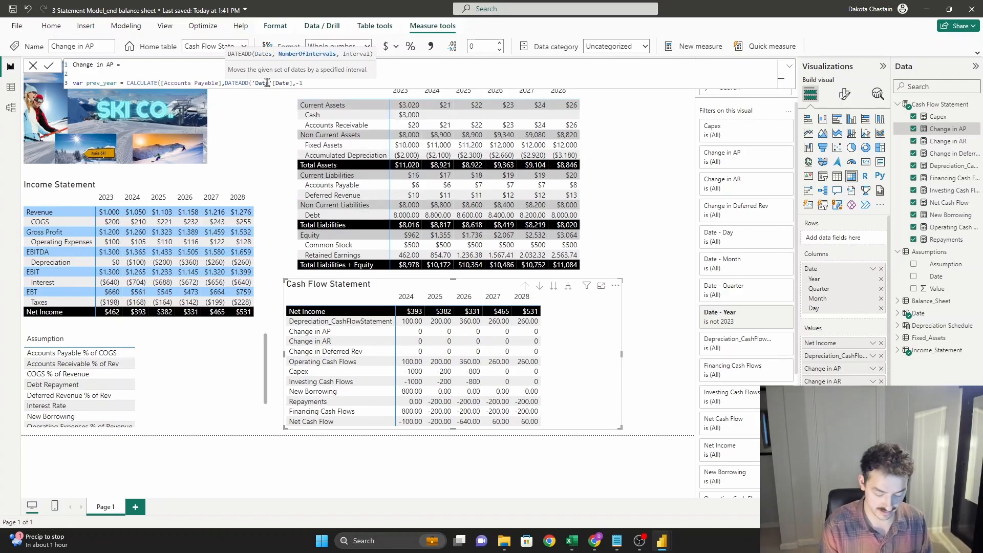
pyautogui.write('year))')
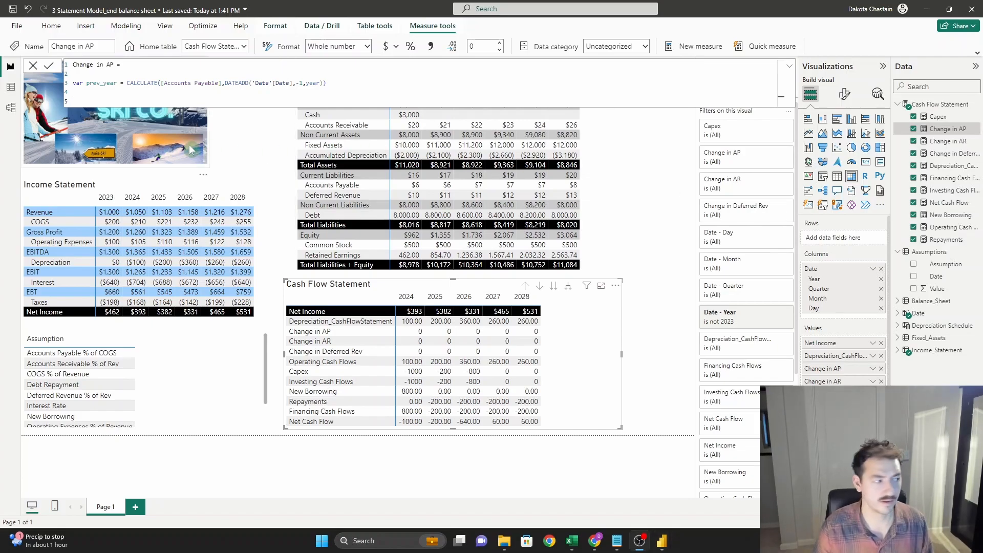
# Return [Accounts Payable]-prev_year and format Change in AP as a decimal number.
pyautogui.write('return')
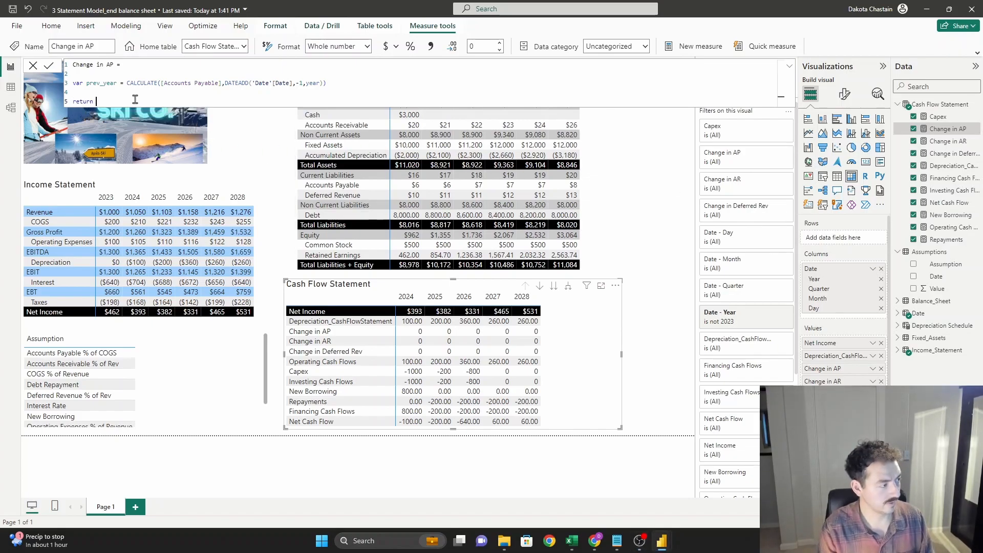
pyautogui.write('accou')
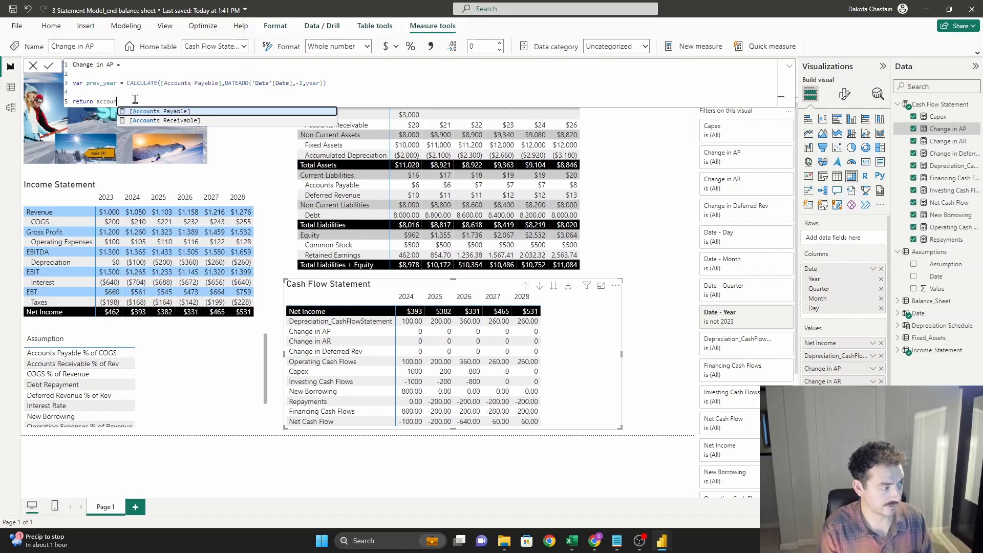
pyautogui.click(164, 110)
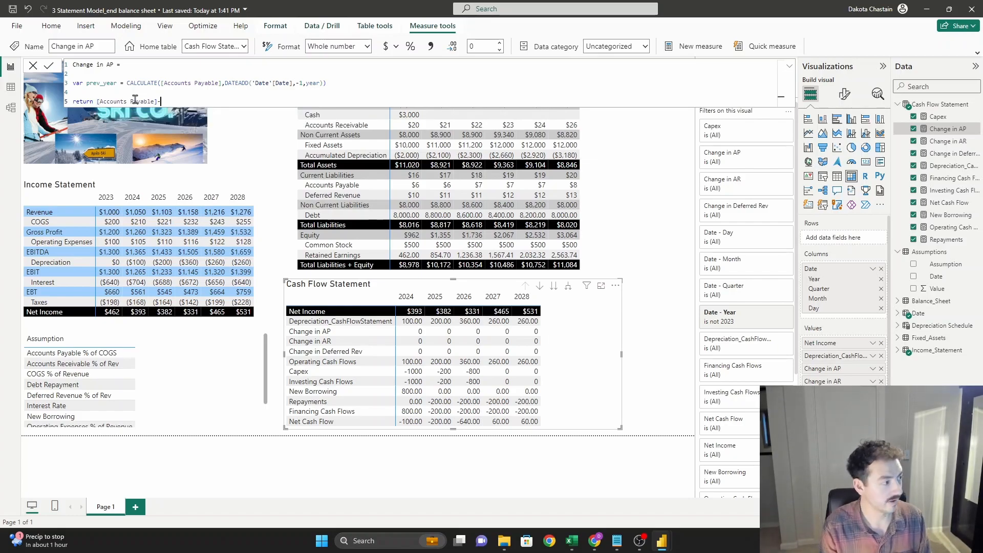
pyautogui.write('-prev_year')
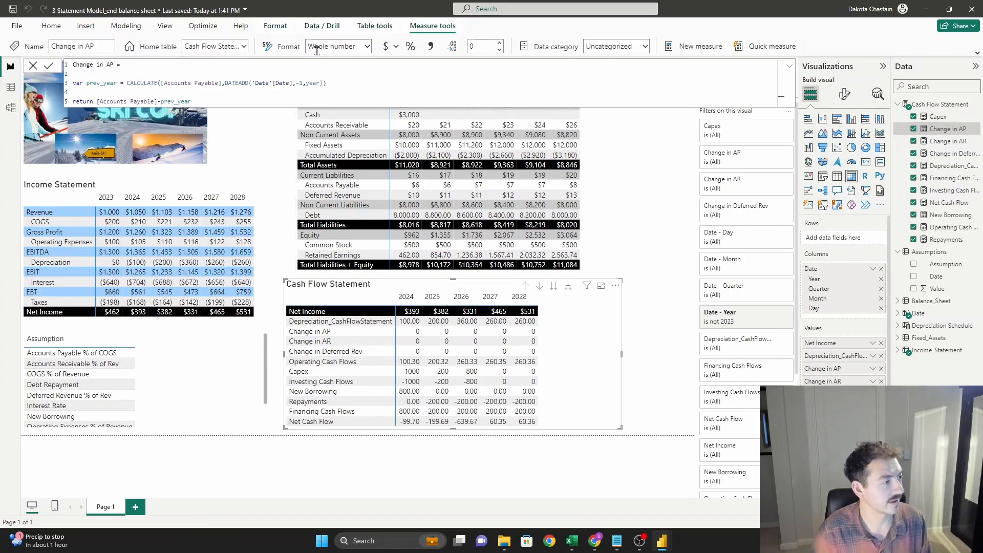
pyautogui.click(482, 46)
pyautogui.write('2')
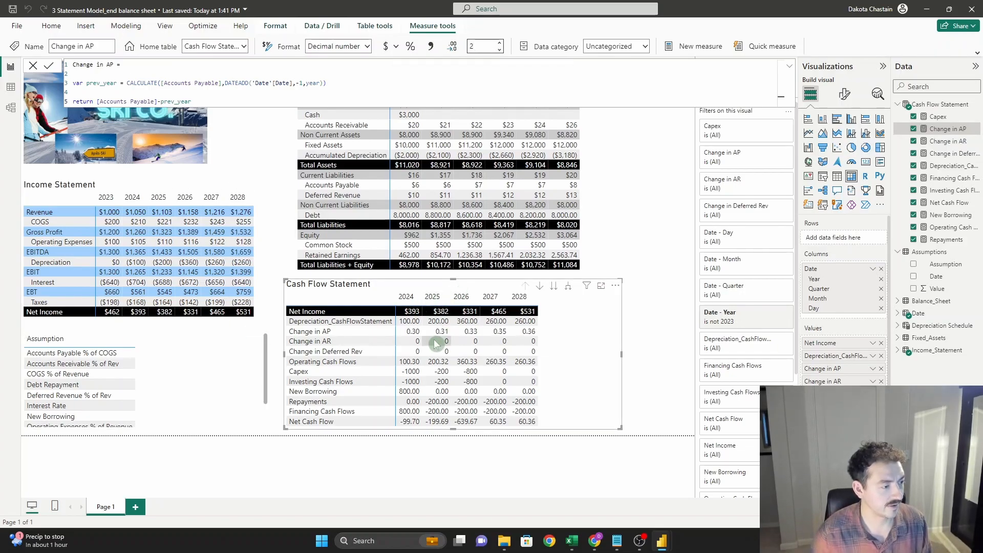
pyautogui.moveTo(401, 192)
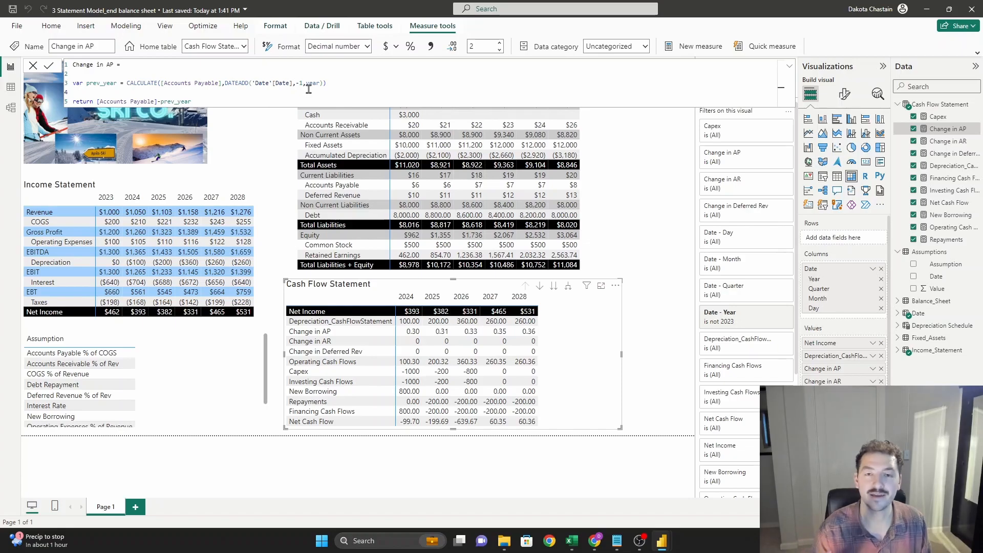
pyautogui.moveTo(232, 97)
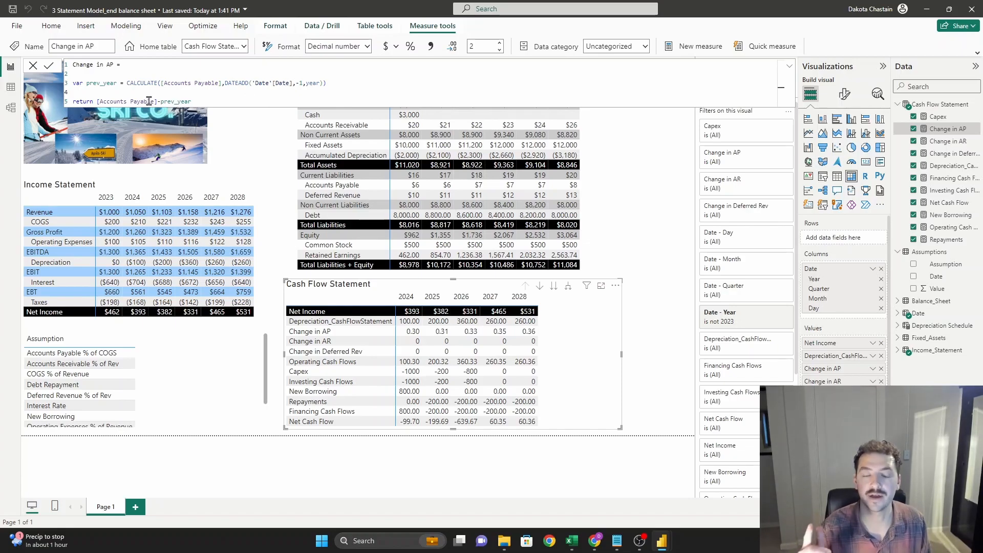
# Define Change in AR as -([Accounts Receivable]-prev_year) via DATEADD, formatted to 2 decimals.
pyautogui.click(949, 141)
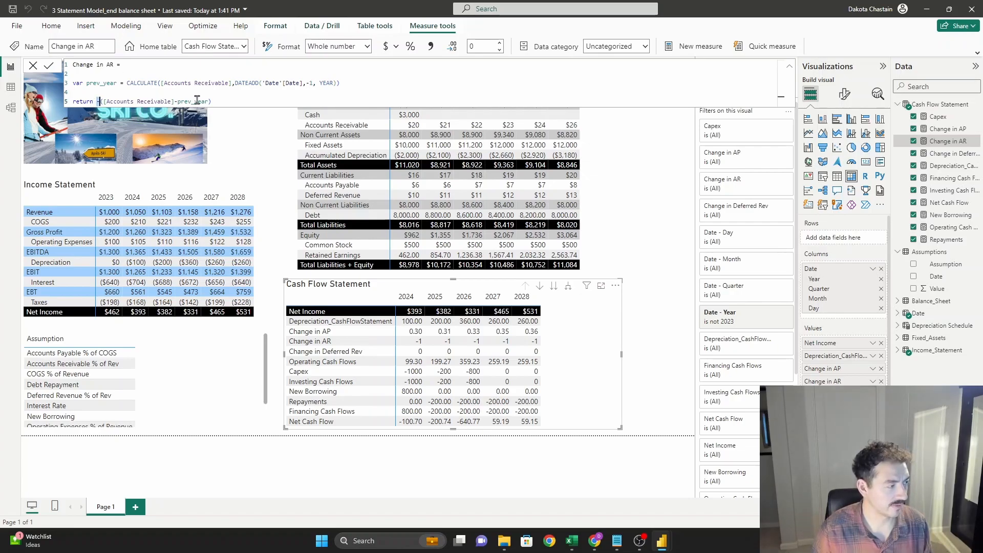
pyautogui.moveTo(242, 119)
pyautogui.write('-')
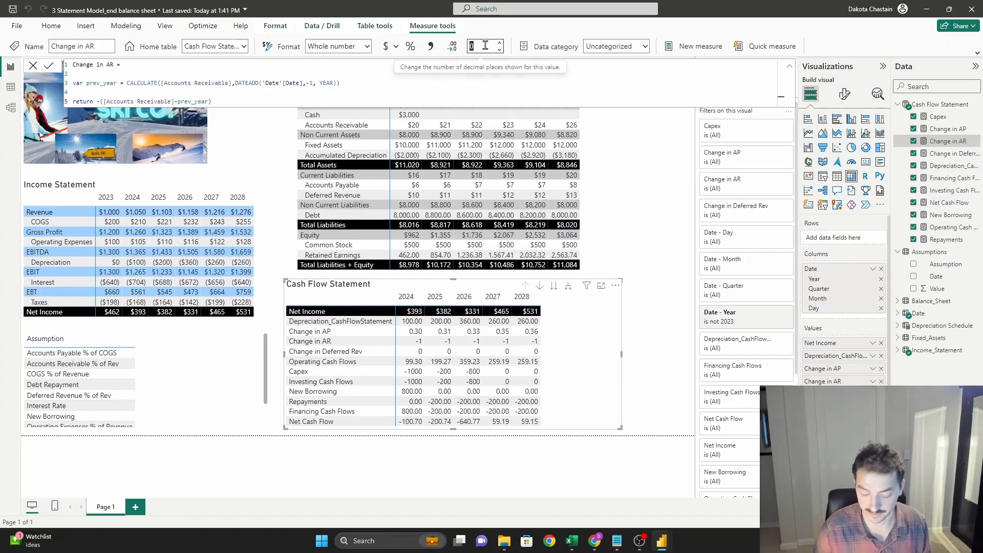
pyautogui.click(337, 46)
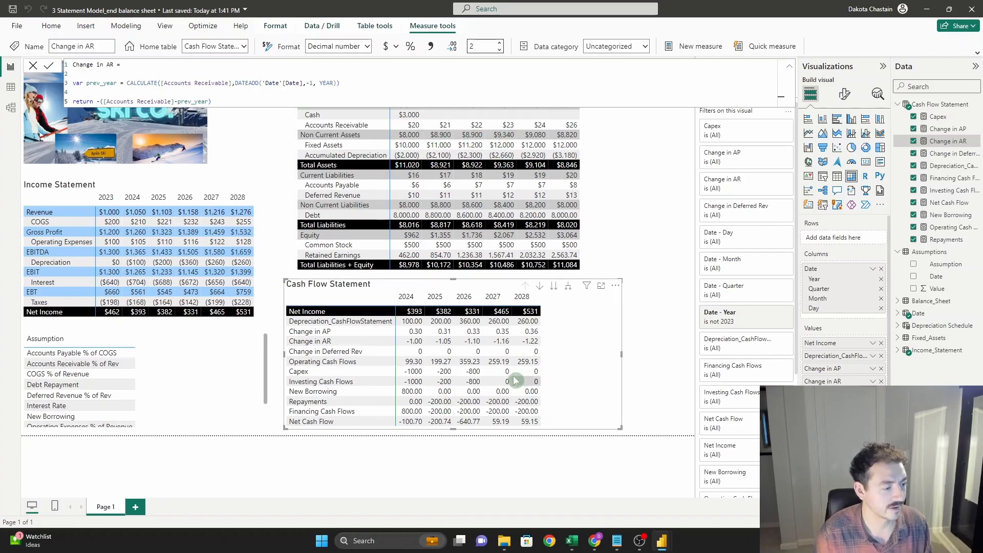
pyautogui.moveTo(523, 373)
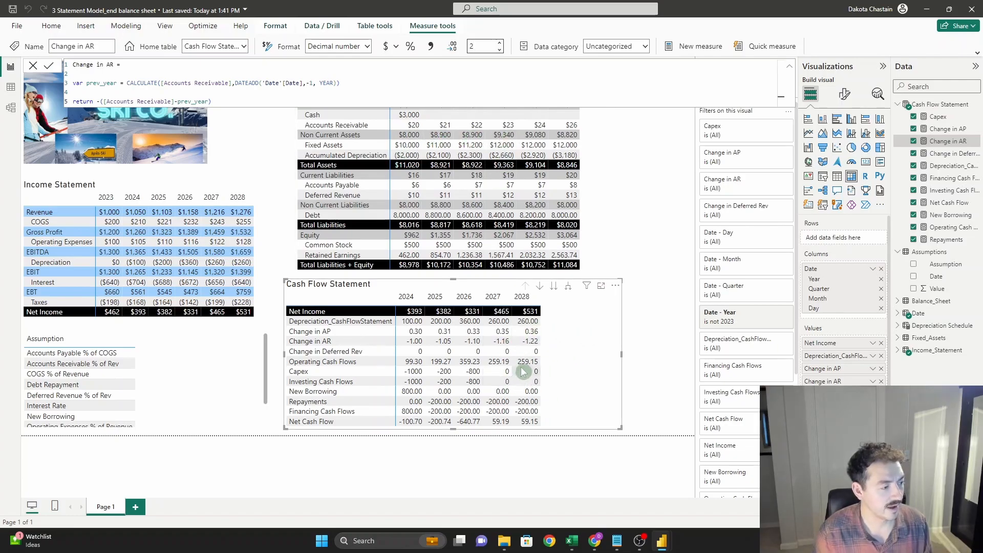
pyautogui.moveTo(534, 381)
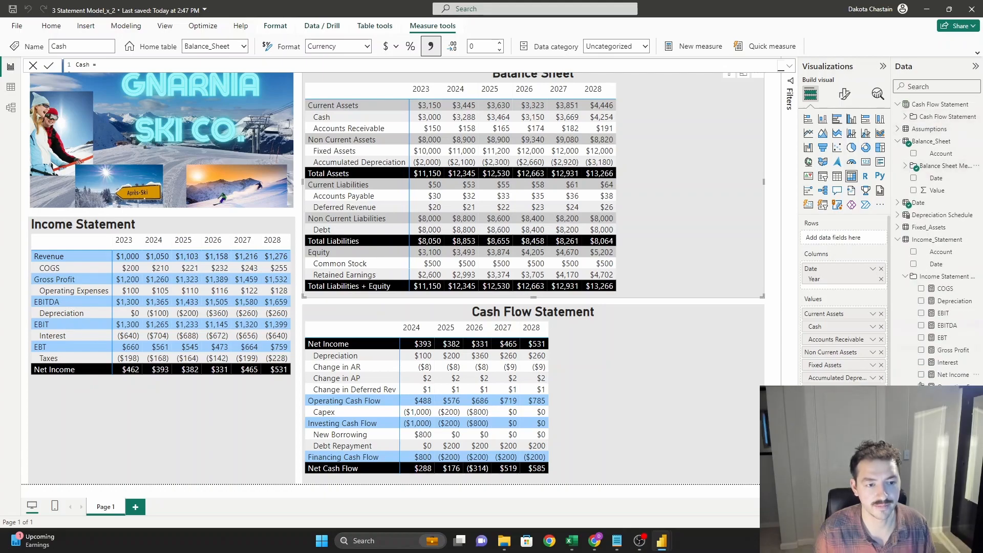
# Expand the Cash Flow Statement measures folder in the finished 3 Statement Model_x_2 file.
pyautogui.click(904, 116)
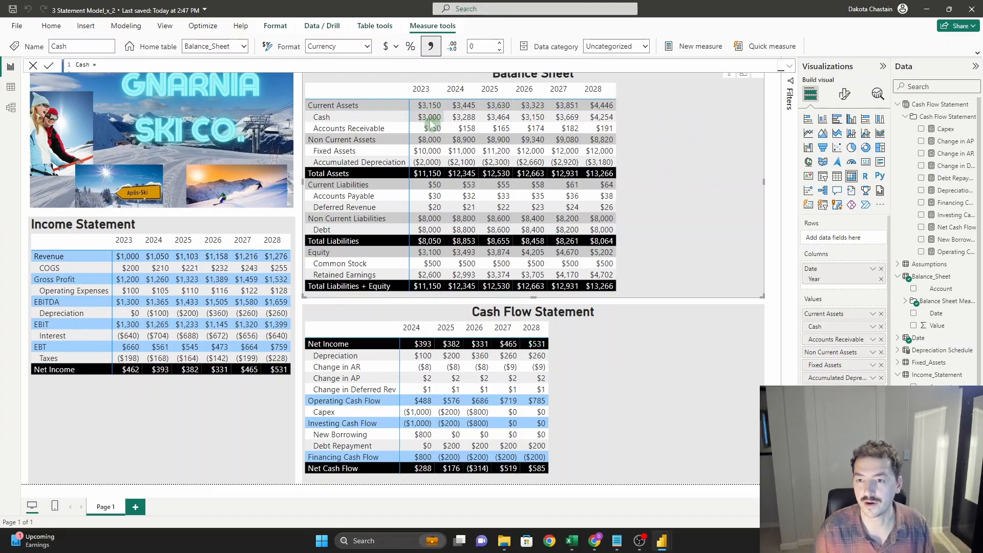
pyautogui.moveTo(450, 128)
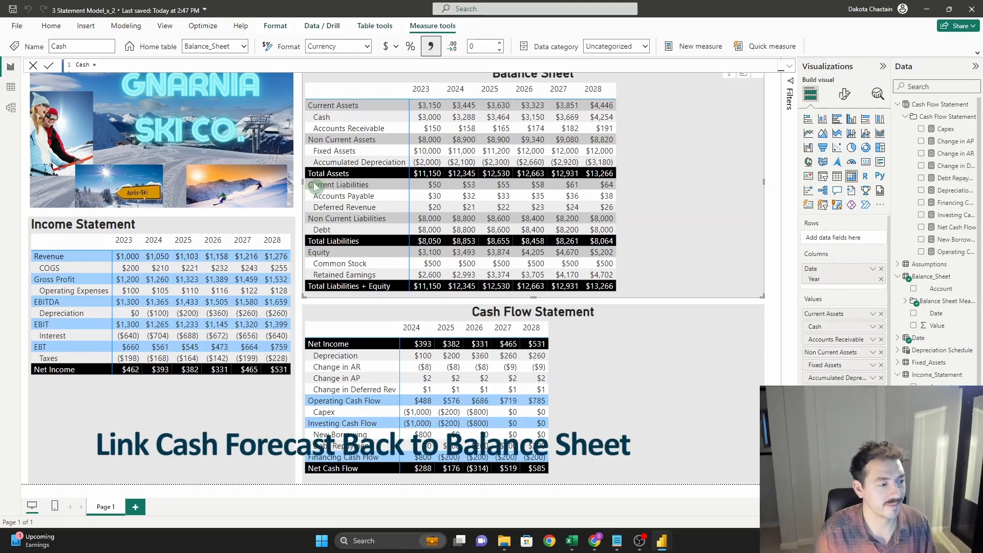
pyautogui.moveTo(475, 234)
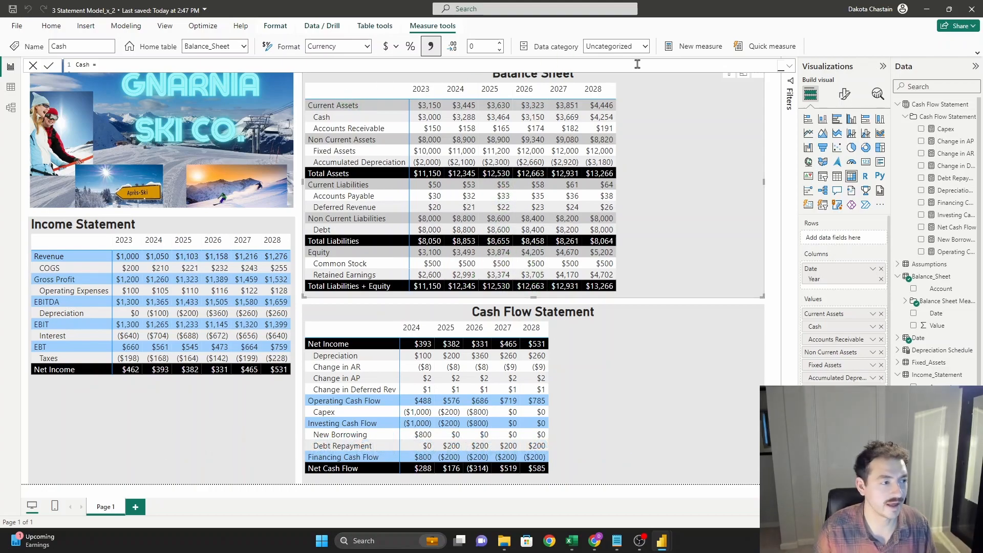
pyautogui.moveTo(680, 222)
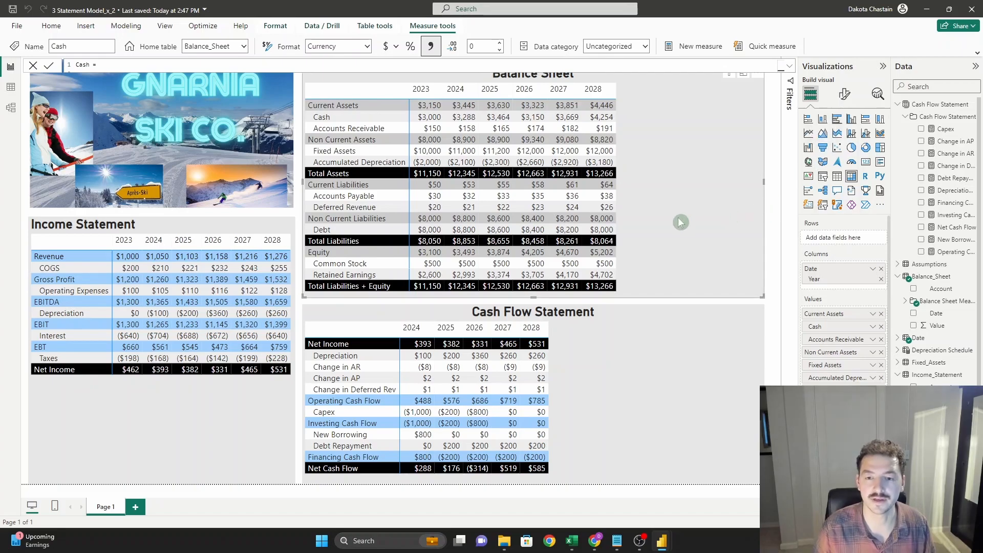
pyautogui.moveTo(692, 220)
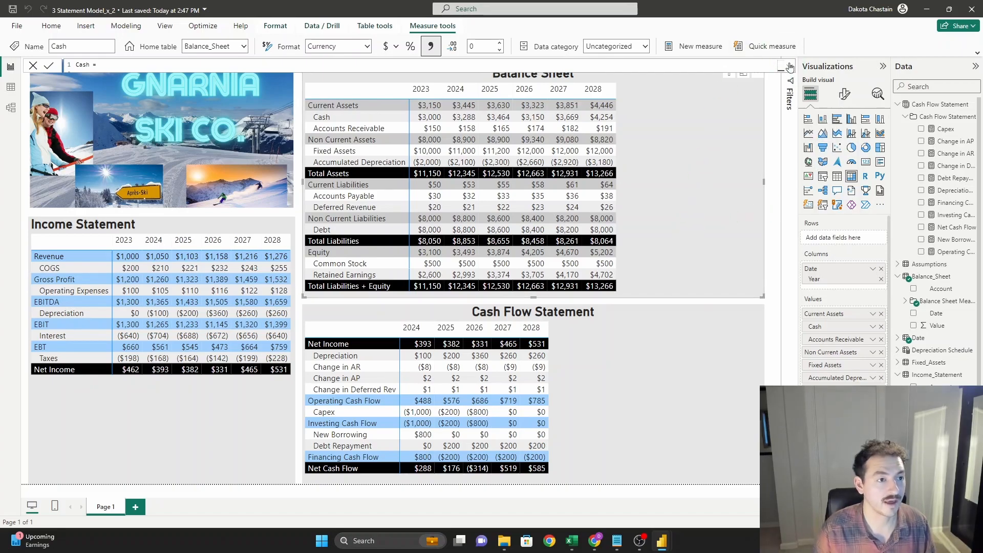
pyautogui.click(790, 65)
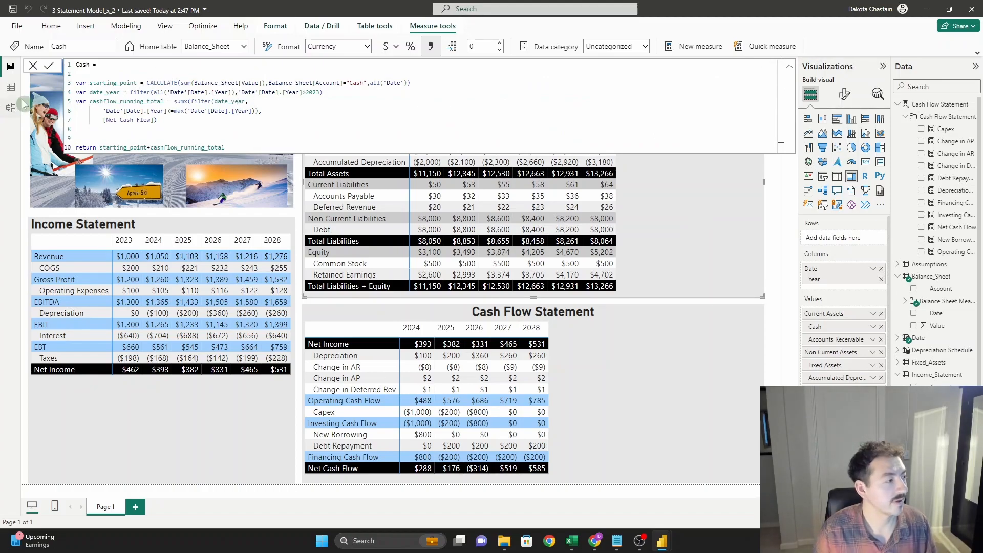
pyautogui.doubleClick(112, 83)
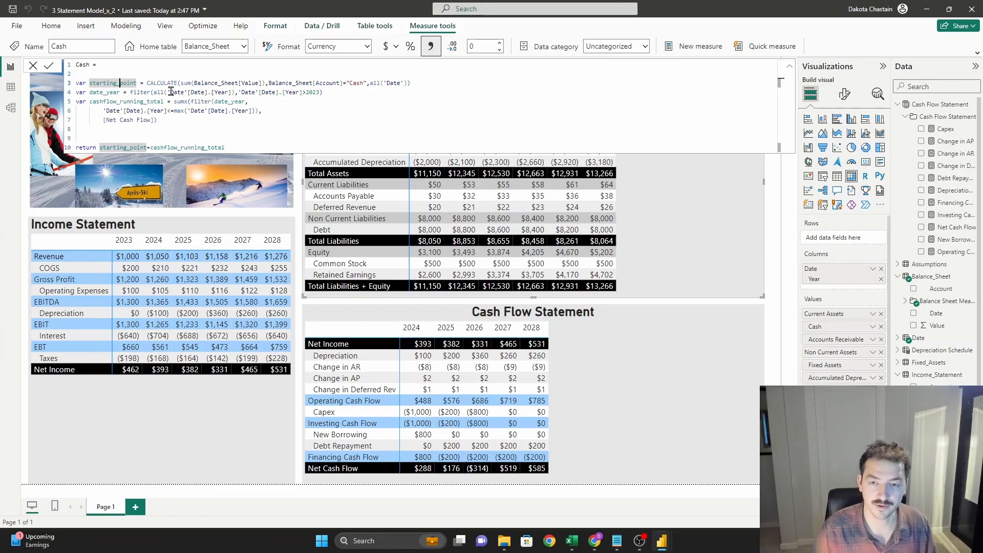
pyautogui.doubleClick(395, 82)
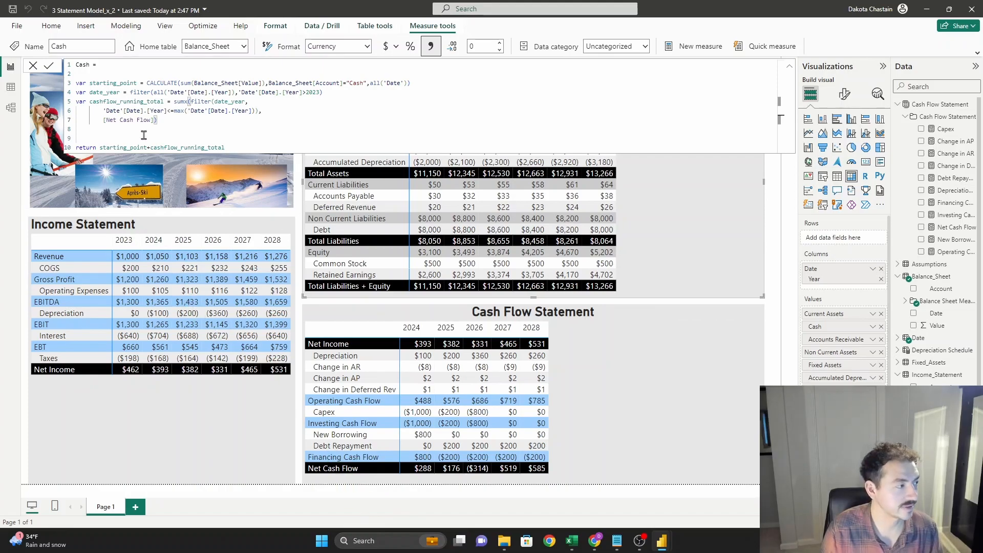
pyautogui.doubleClick(177, 102)
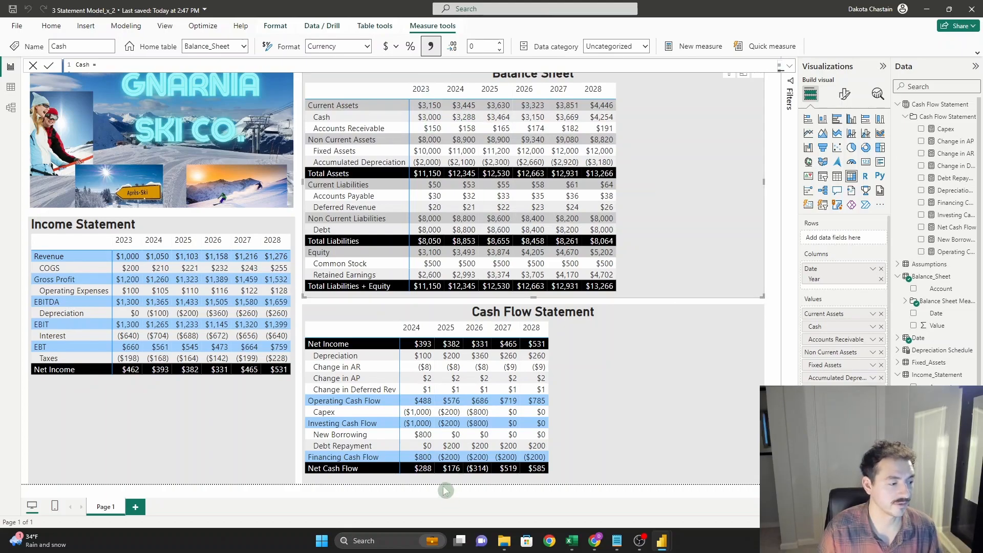
pyautogui.moveTo(424, 481)
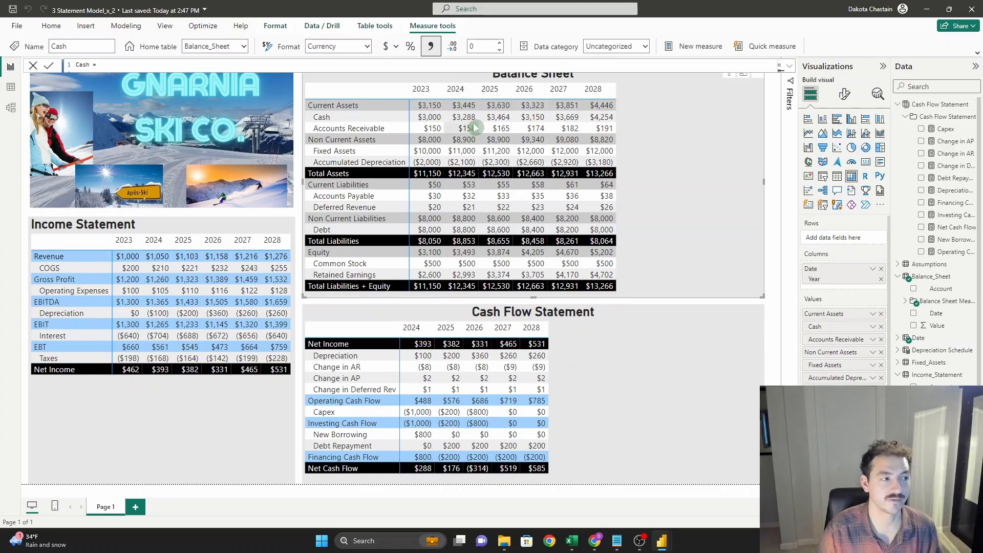
pyautogui.moveTo(470, 119)
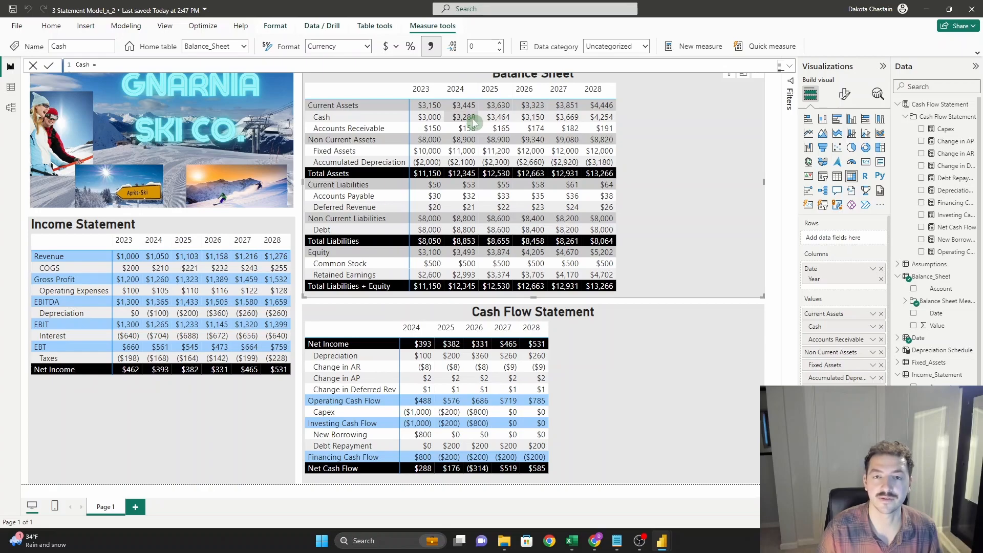